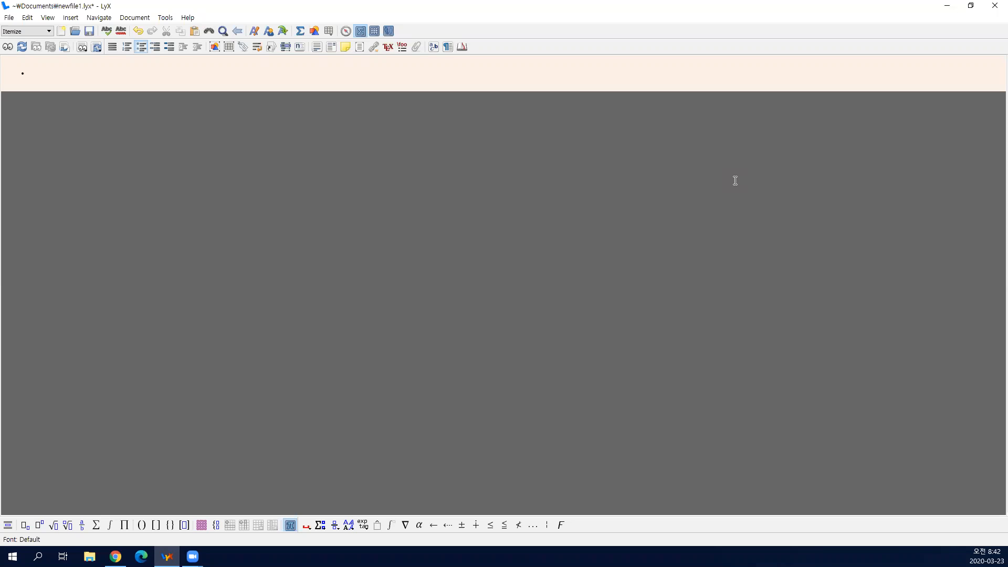
Write the first bullet as inline E[Y_i|X_i] followed by 'conditional expectation function.' and start a new bullet
{"action": "left_click", "coordinate": [29, 72]}
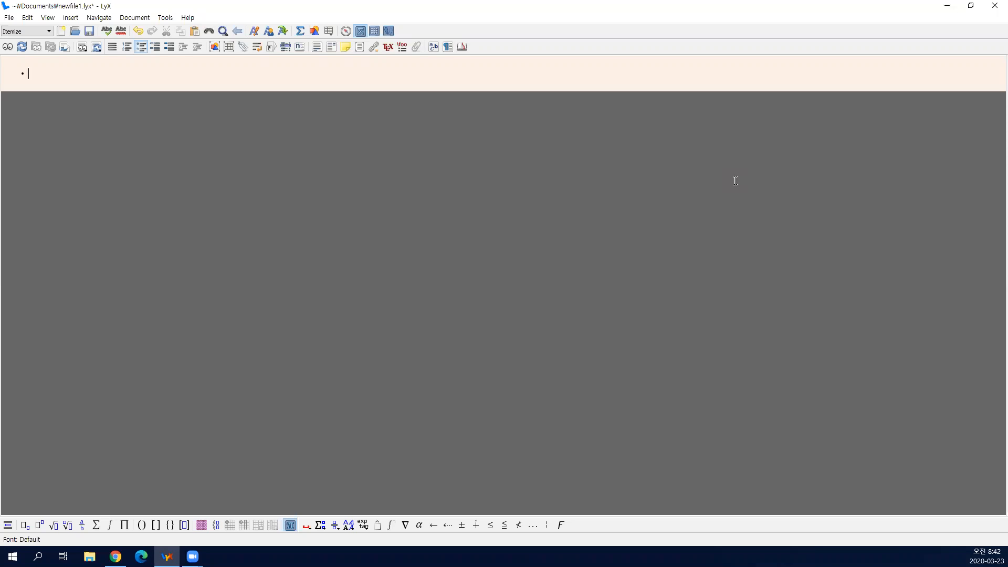
{"action": "left_click", "coordinate": [299, 31]}
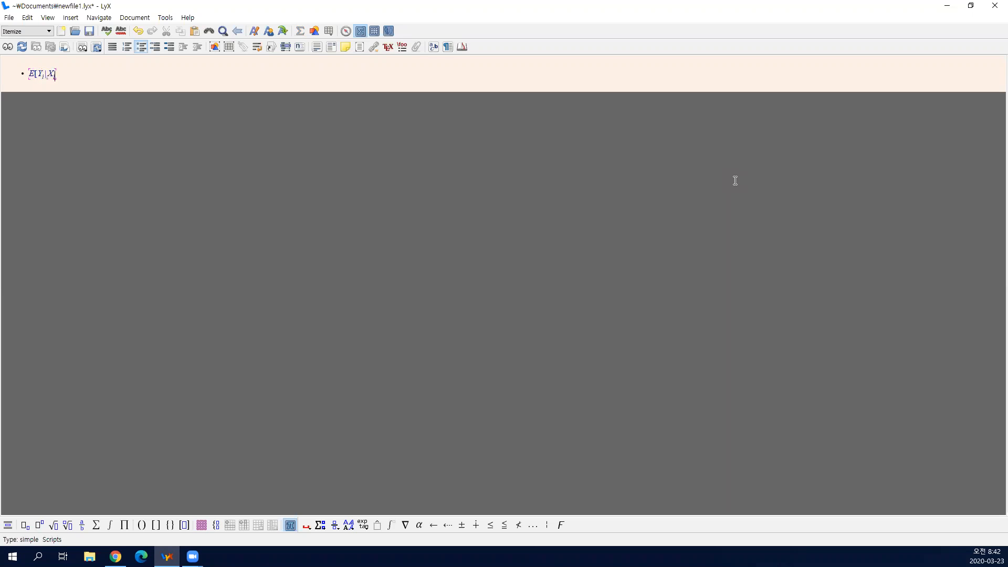
{"action": "type", "text": "conditional expectation fu"}
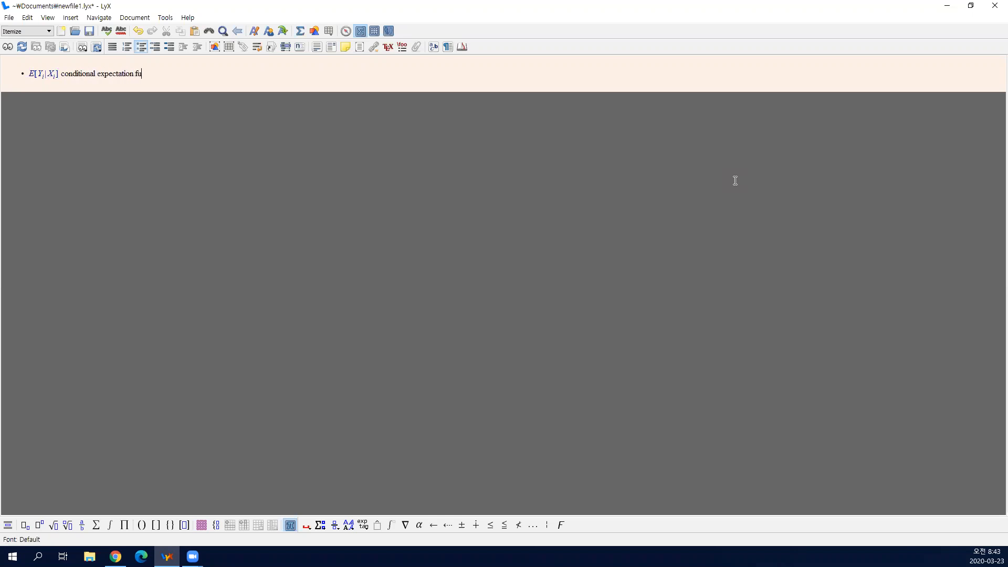
{"action": "type", "text": "nction."}
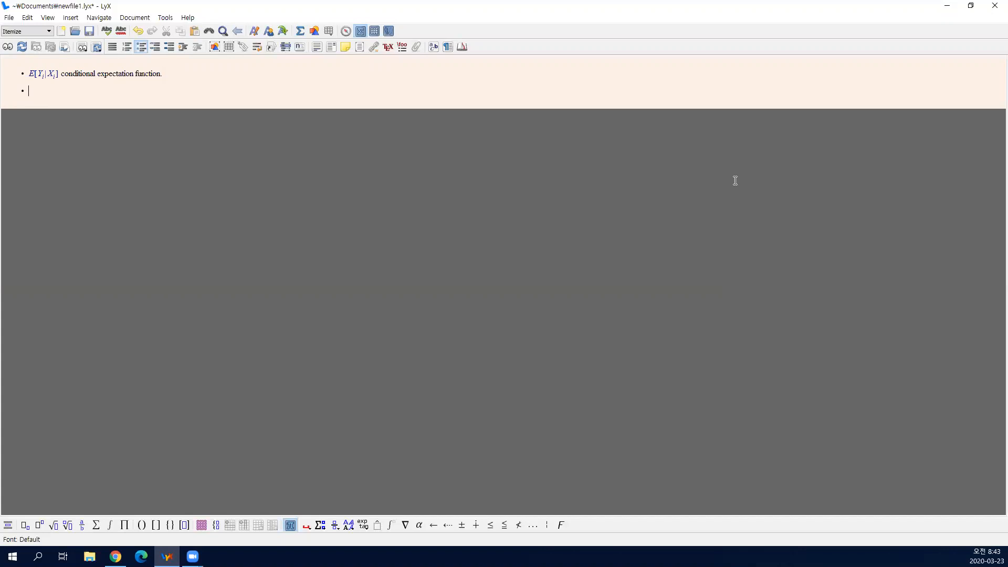
Write 'Marginal effect as' with the displayed fraction ∂E[Y_i|X_i]/∂X_i, then start a new bullet
{"action": "type", "text": "Marginal effect as ∂E[Yi|Xi]/∂Xi."}
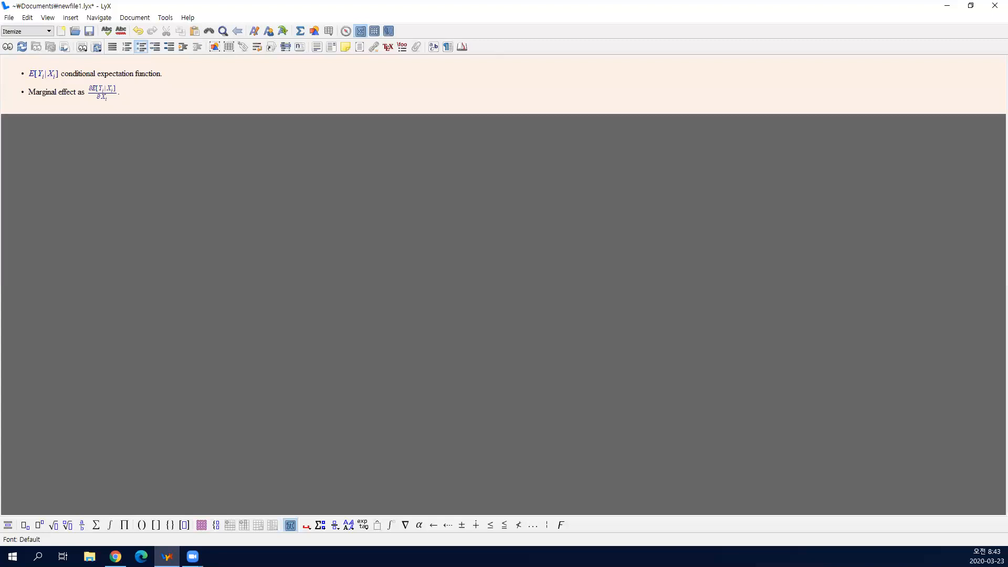
{"action": "left_click", "coordinate": [101, 91]}
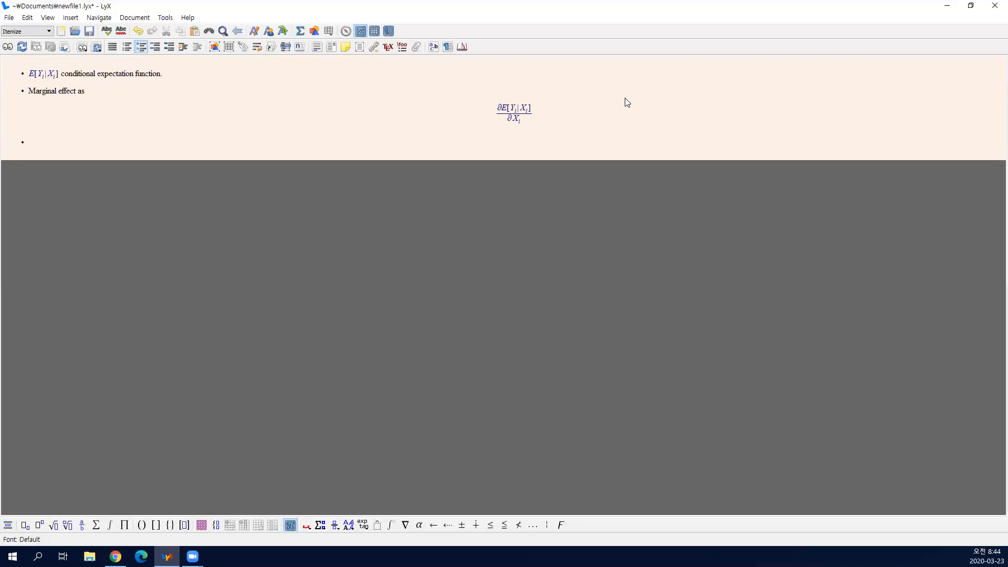
Write the regression bullet with displayed E[Y_i|X_i] = α + βX_i and its derivative ∂E[Y_i|X_i]/∂X_i = β
{"action": "type", "text": "In regression models,"}
{"action": "type", "text": "E[Y_i|X_i] ="}
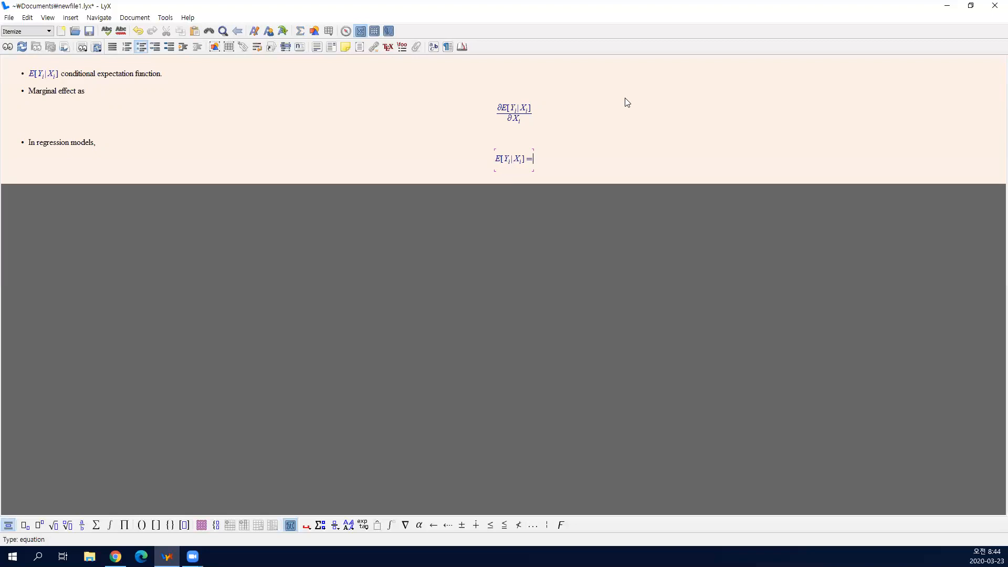
{"action": "type", "text": "α+"}
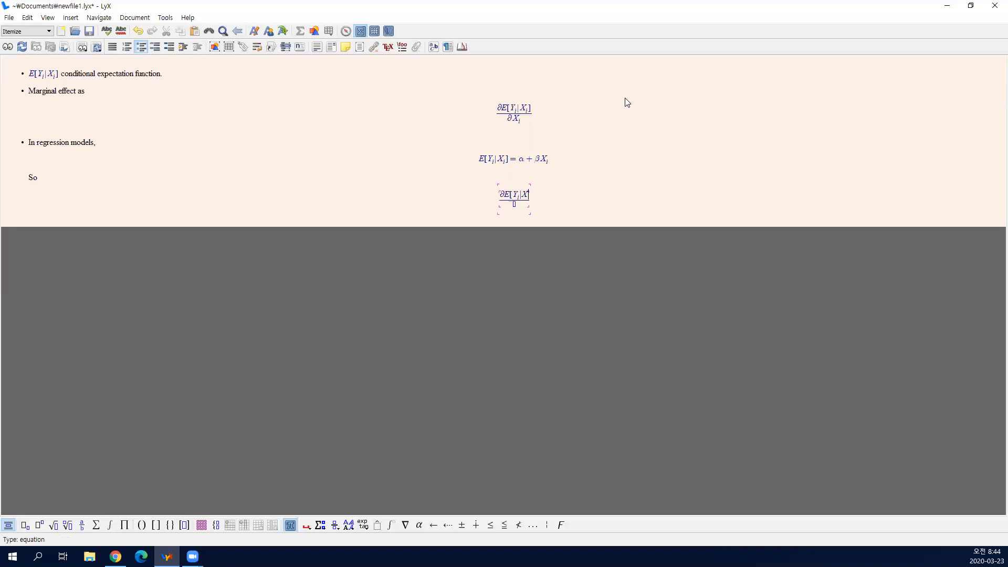
{"action": "type", "text": "partial"}
{"action": "type", "text": "We con"}
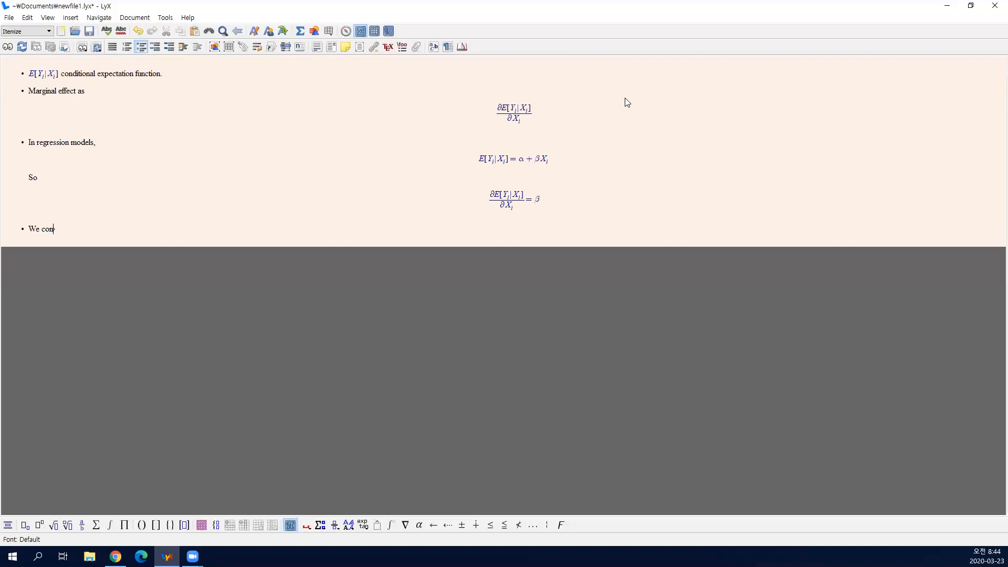
Write 'We consider some non-linear models for limited dependent variables.' as a bullet
{"action": "type", "text": "sider"}
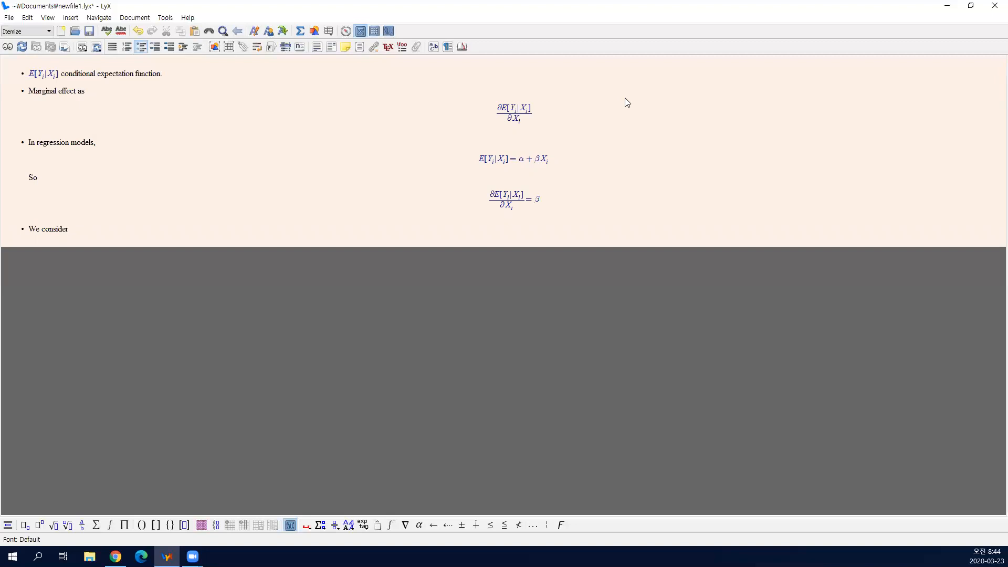
{"action": "type", "text": "some lin"}
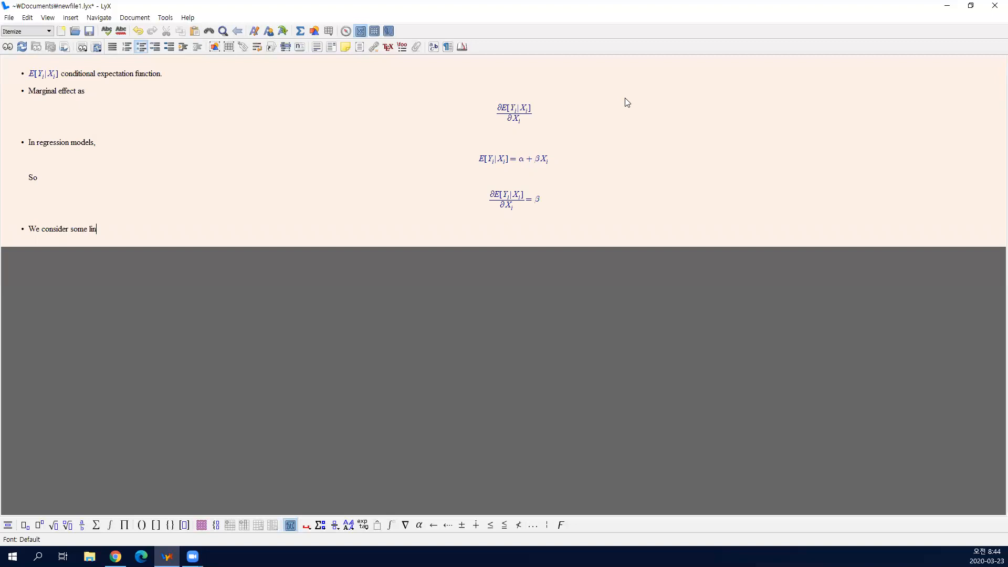
{"action": "type", "text": "non-linear mod"}
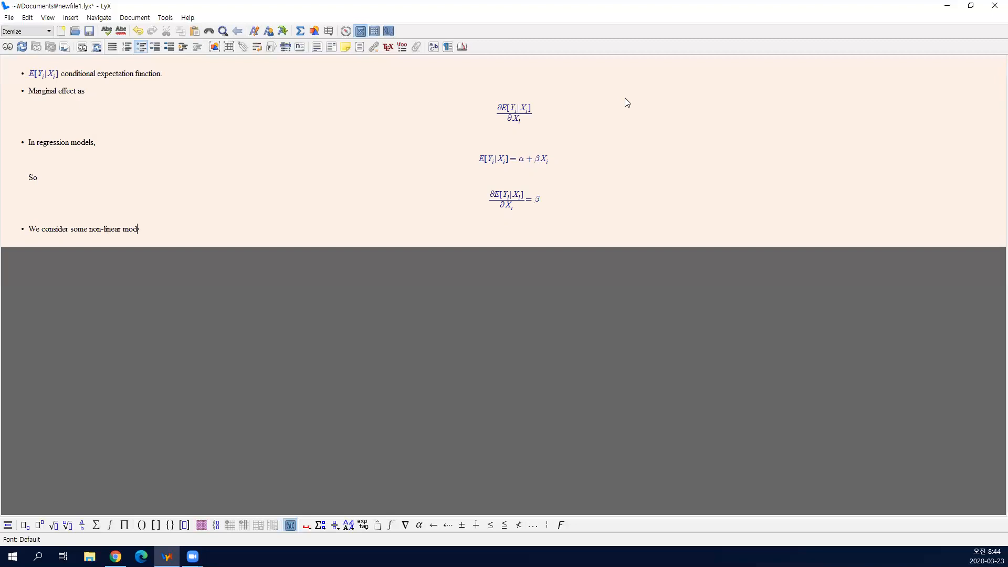
{"action": "type", "text": "els for limited dependent"}
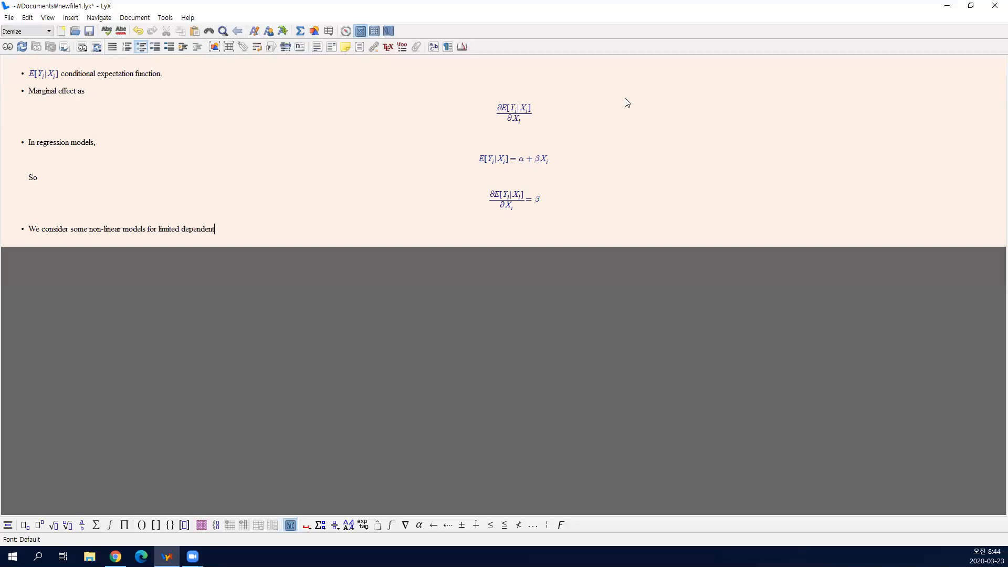
{"action": "type", "text": "variables."}
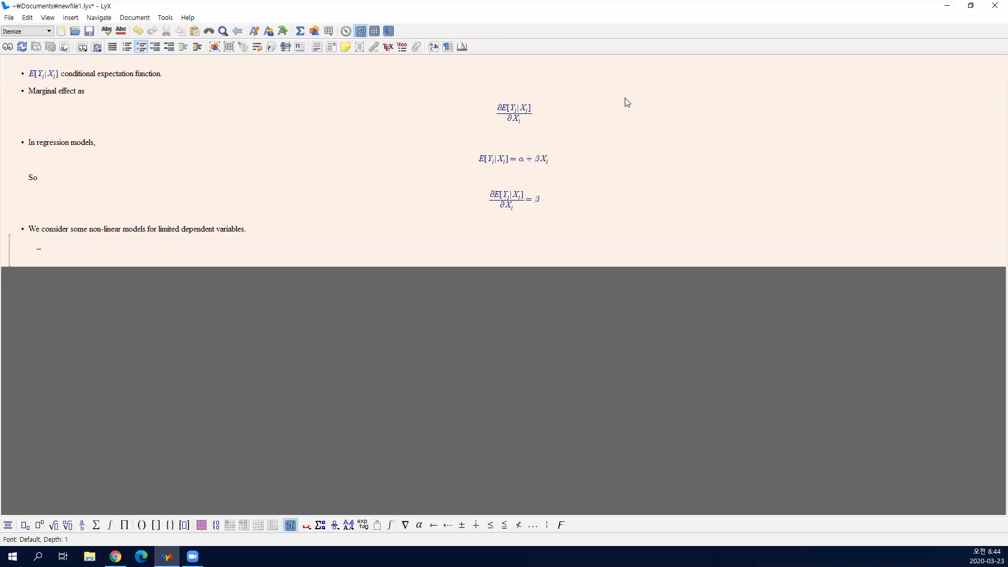
Add nested sub-items 'Probit model' and 'Tobit model', then return to a top-level bullet
{"action": "type", "text": "Probit model"}
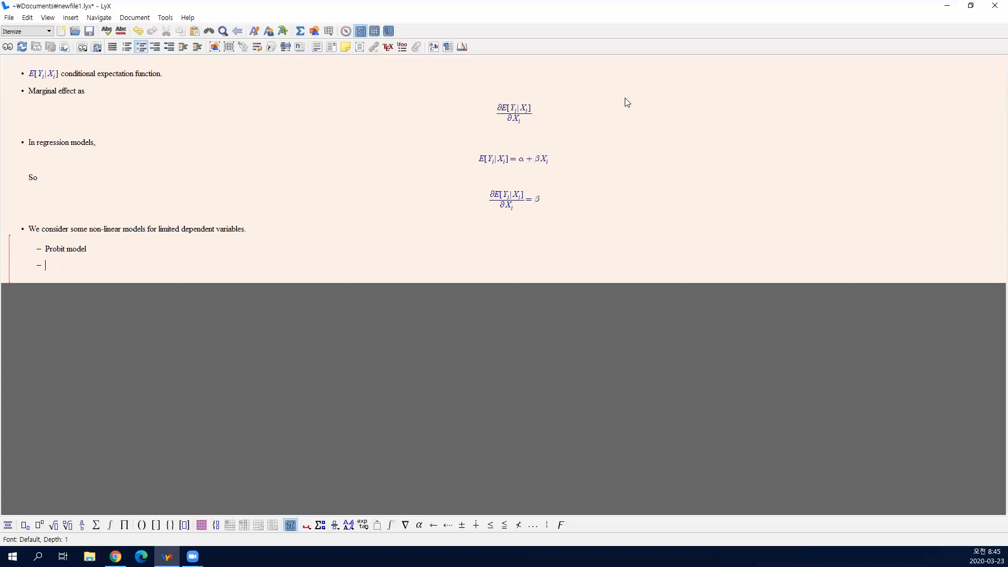
{"action": "type", "text": "T"}
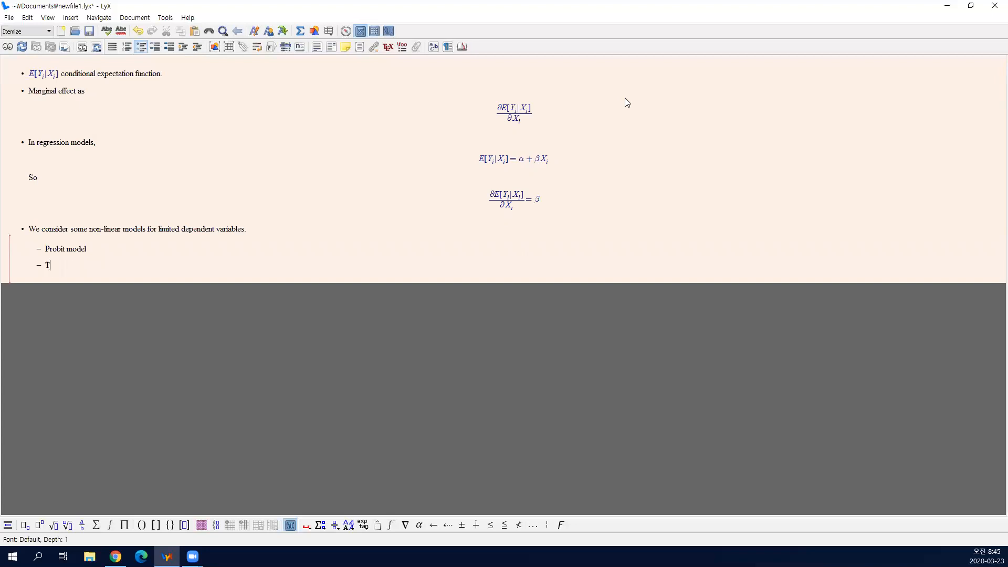
{"action": "type", "text": "obit model"}
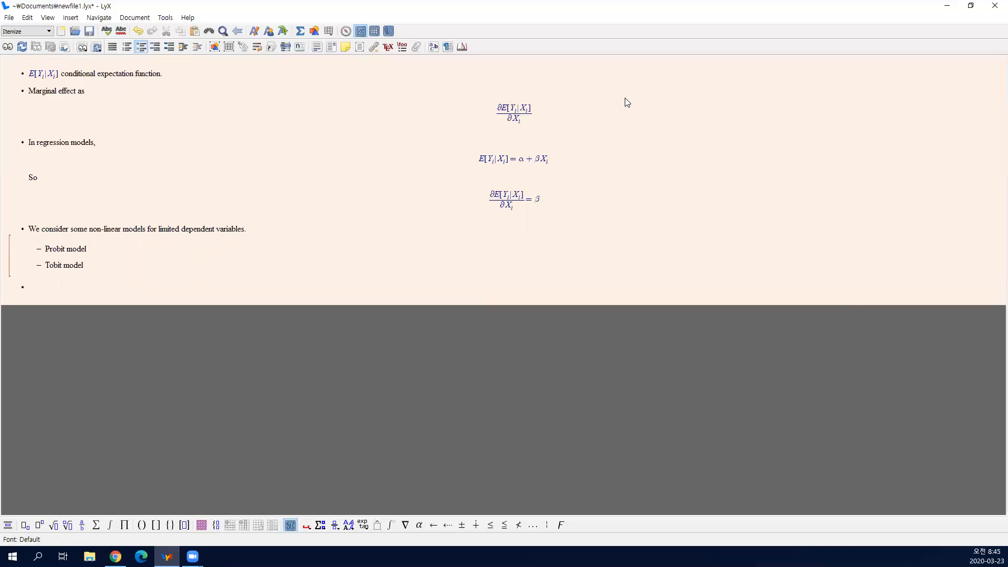
Begin 'Tobit model' bullet and example 1): Y_i is the medical expenditure last year
{"action": "type", "text": "Tob"}
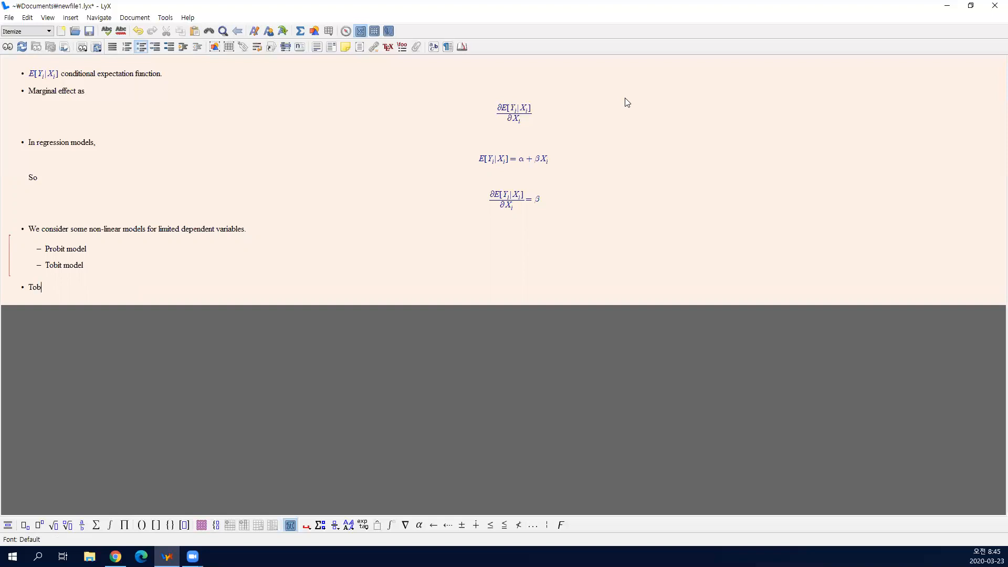
{"action": "type", "text": "it model"}
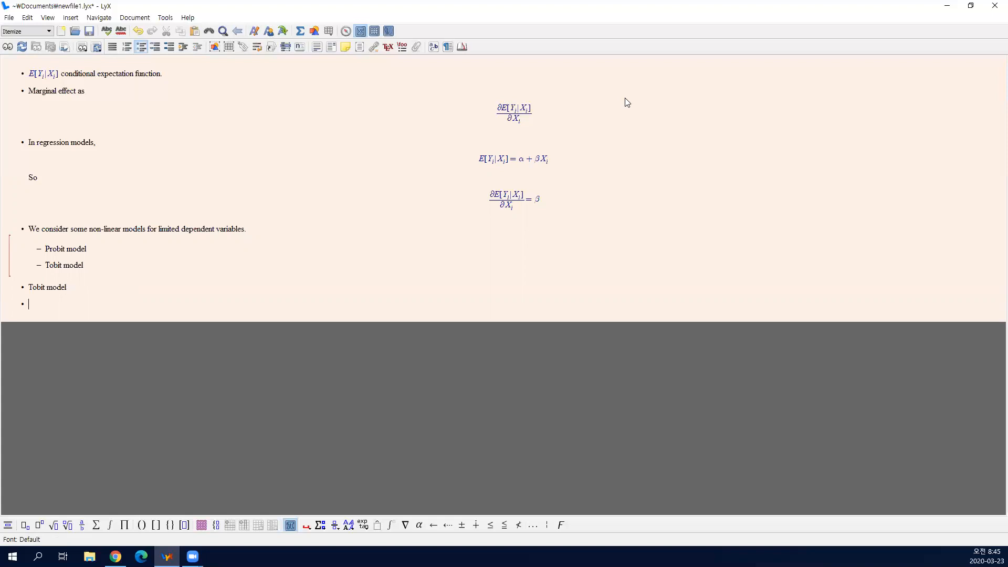
{"action": "type", "text": "example 1)"}
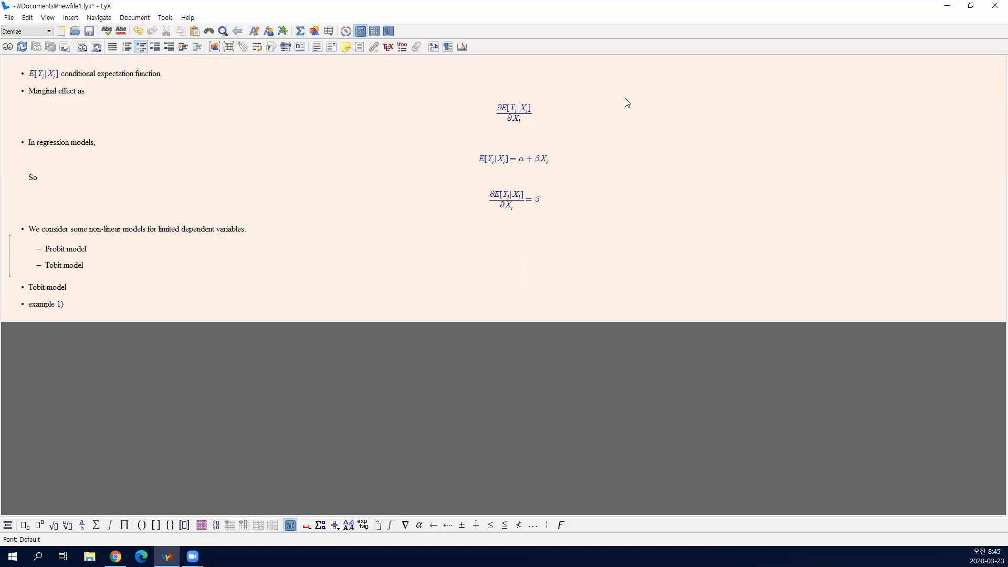
{"action": "left_click", "coordinate": [299, 30]}
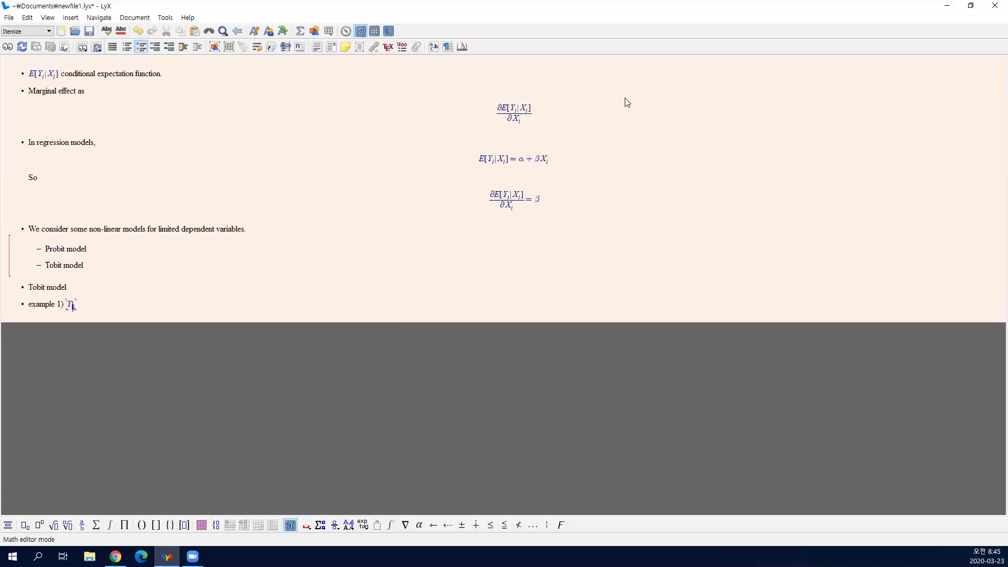
{"action": "type", "text": "is t"}
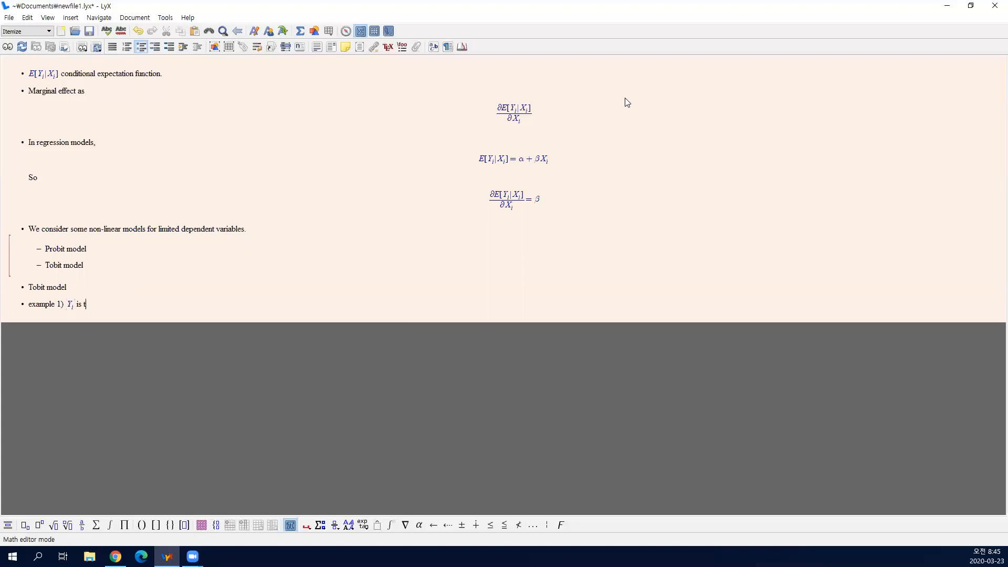
{"action": "type", "text": "he medial expenditure"}
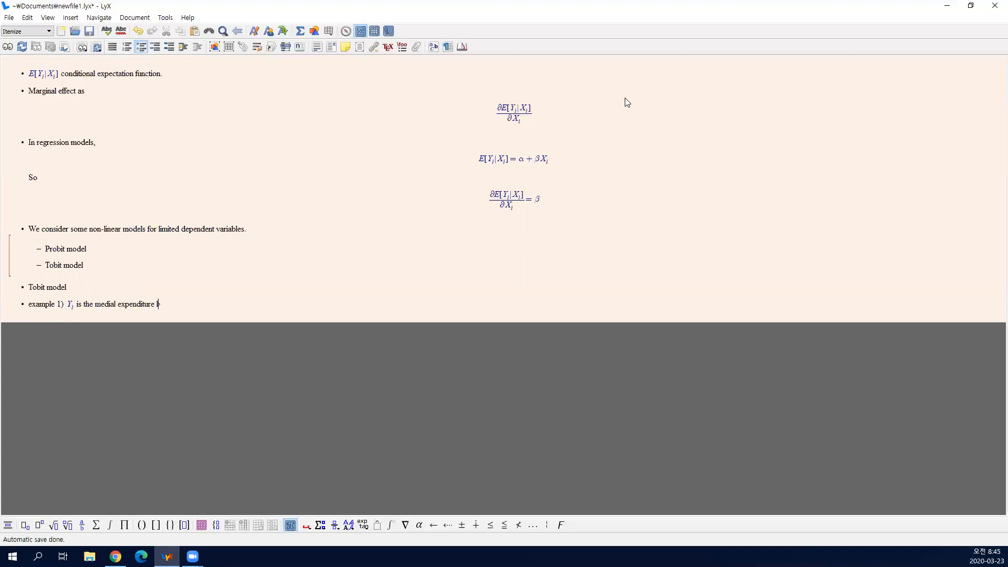
{"action": "type", "text": "last"}
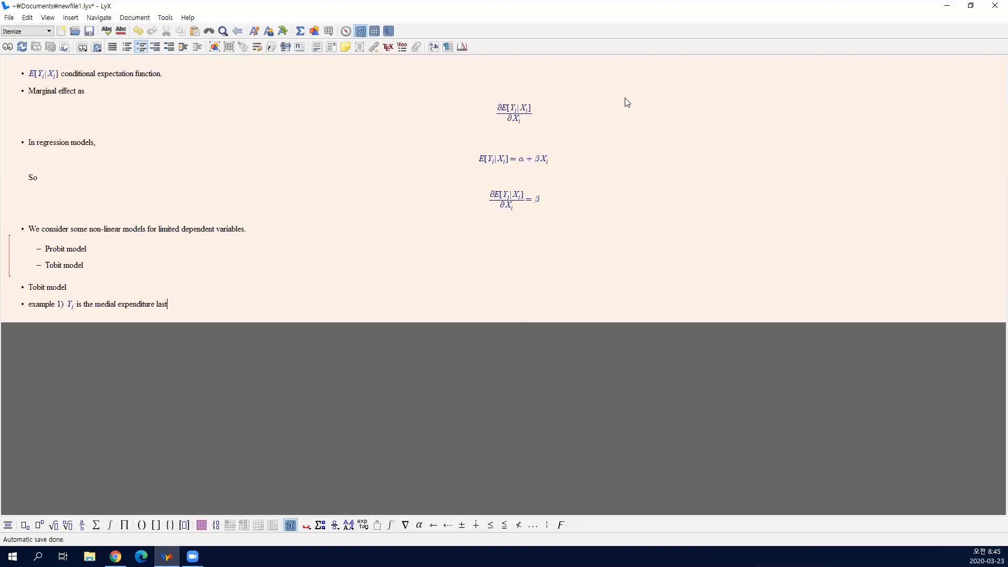
{"action": "type", "text": "year."}
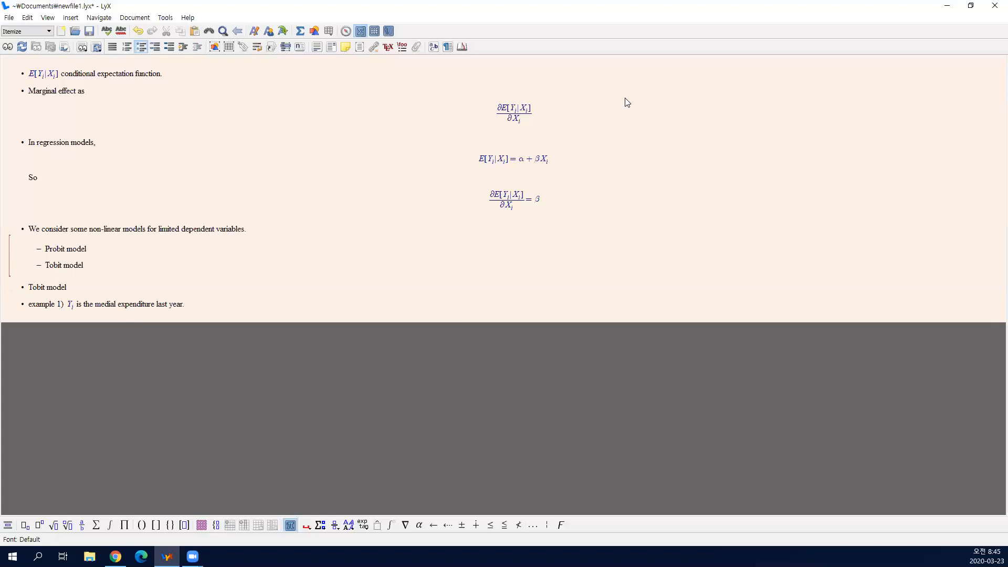
Note many people have Y_i = 0 and complete 'for censored dependent variable', then start example 2)
{"action": "type", "text": "Many people"}
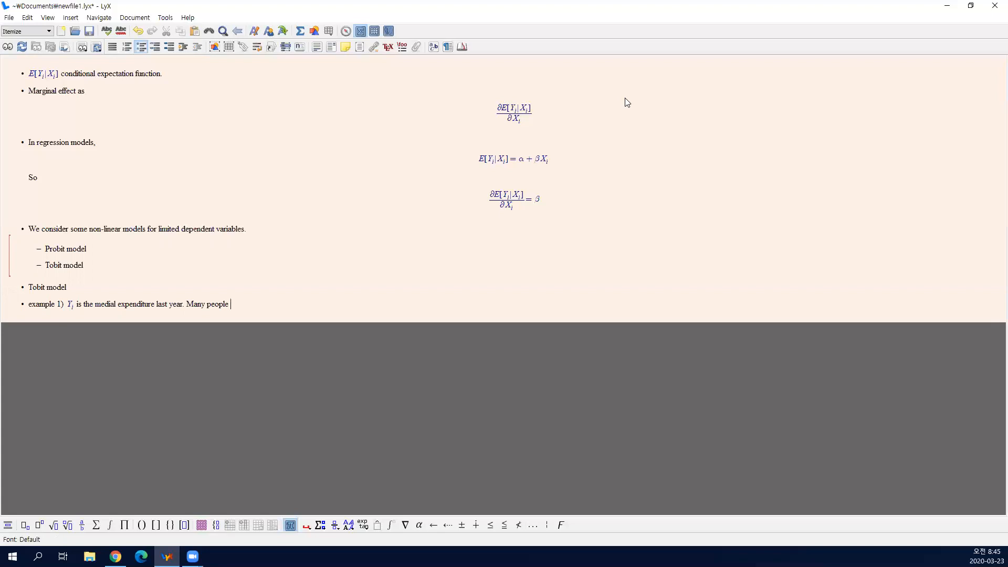
{"action": "type", "text": "have Y_i = 0. Y_i ≥ 0."}
{"action": "left_click", "coordinate": [169, 287]}
{"action": "type", "text": " for c"}
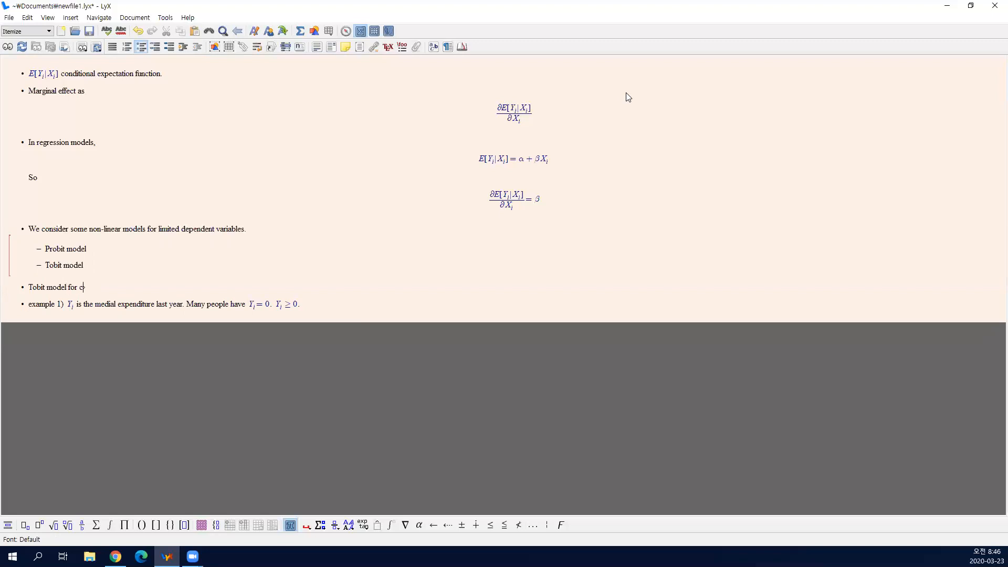
{"action": "type", "text": "enso"}
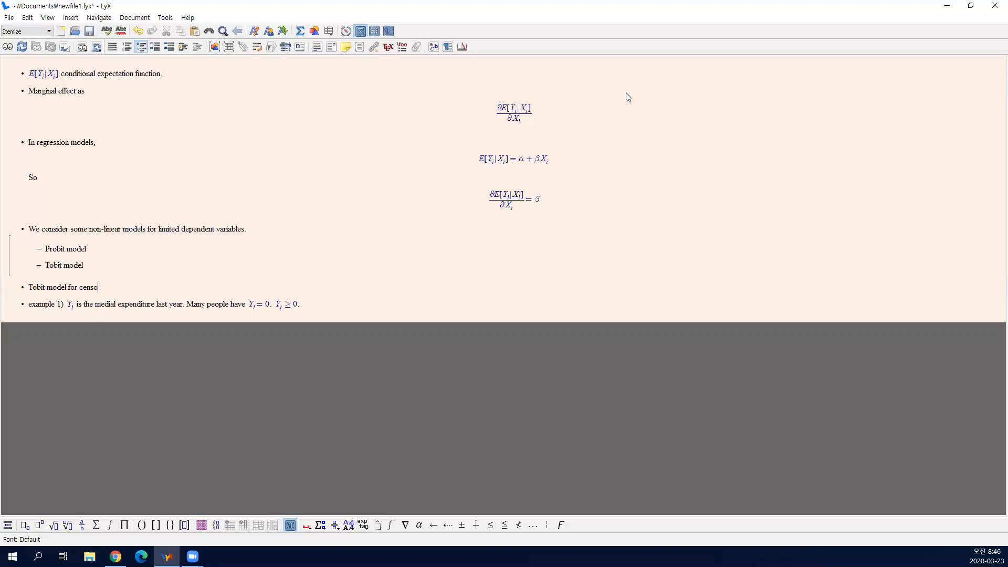
{"action": "type", "text": "red dependent v"}
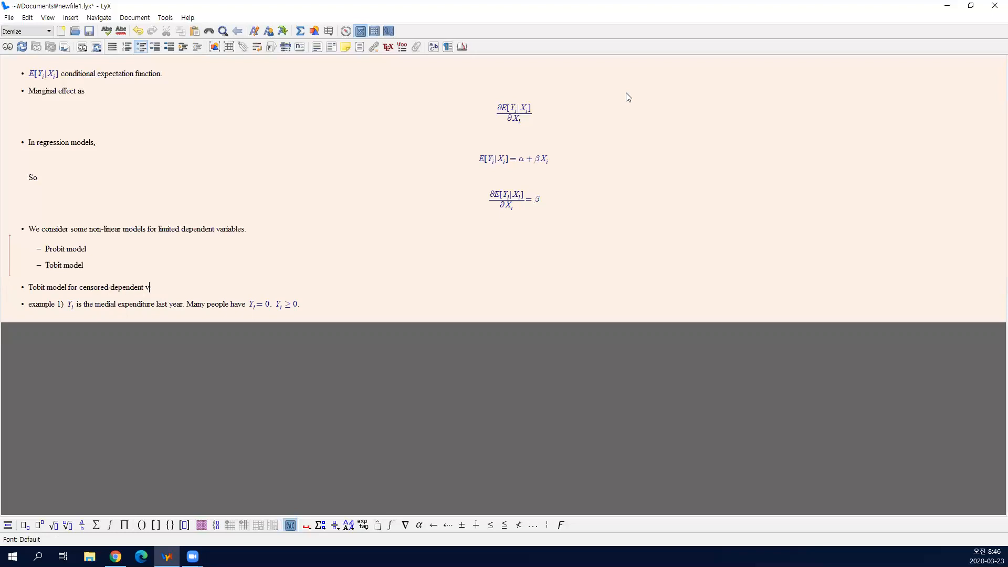
{"action": "type", "text": "ariables"}
{"action": "type", "text": "example 2)"}
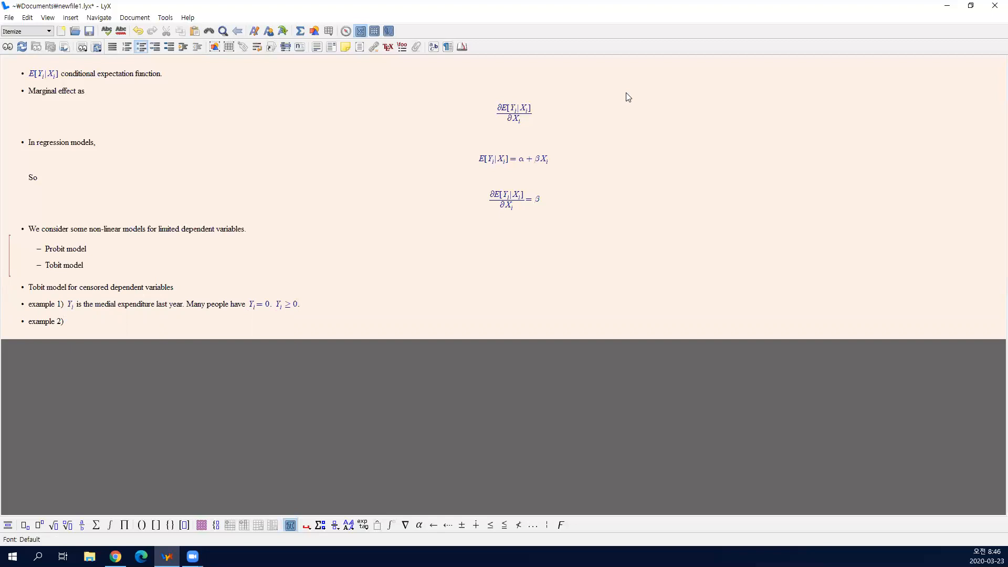
Append 'We will consider X_i as copay or age.' to example 1
{"action": "type", "text": "We will consider X_i ="}
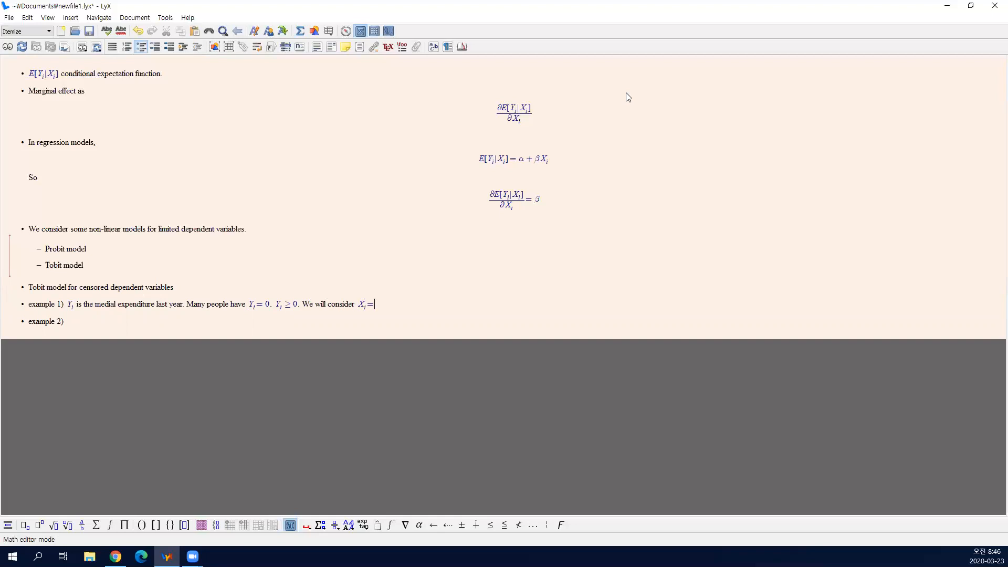
{"action": "type", "text": "cov"}
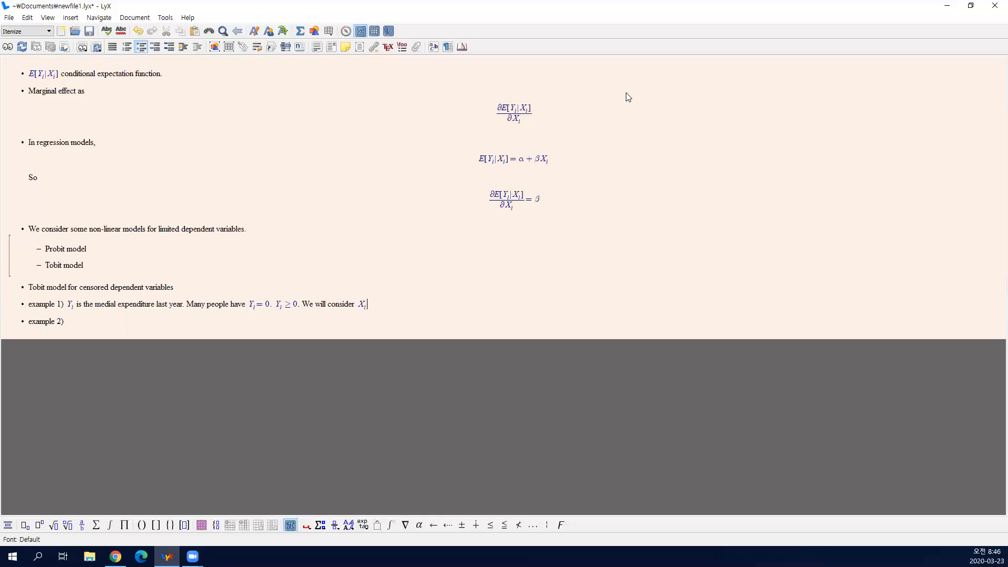
{"action": "type", "text": "as copay"}
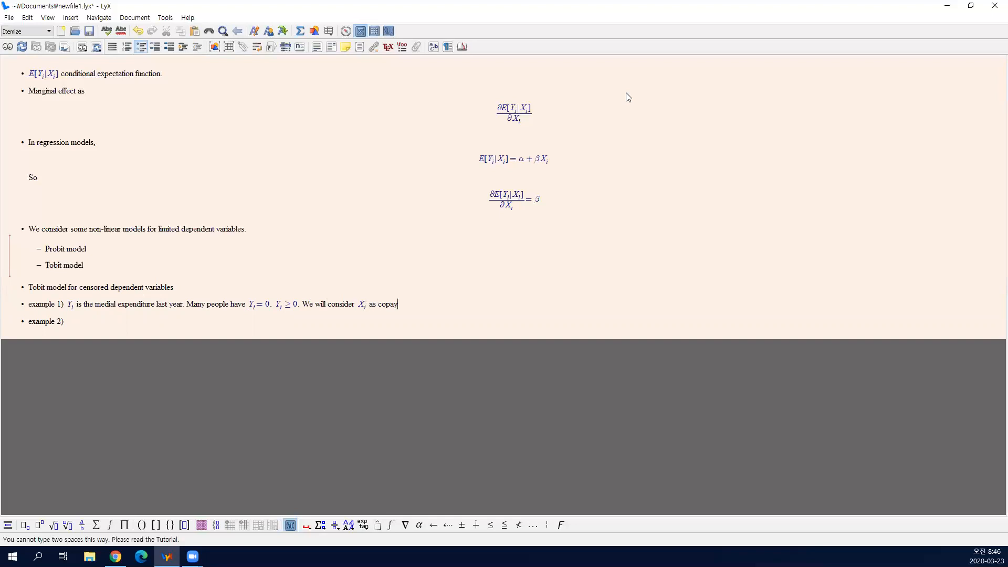
{"action": "type", "text": "or age."}
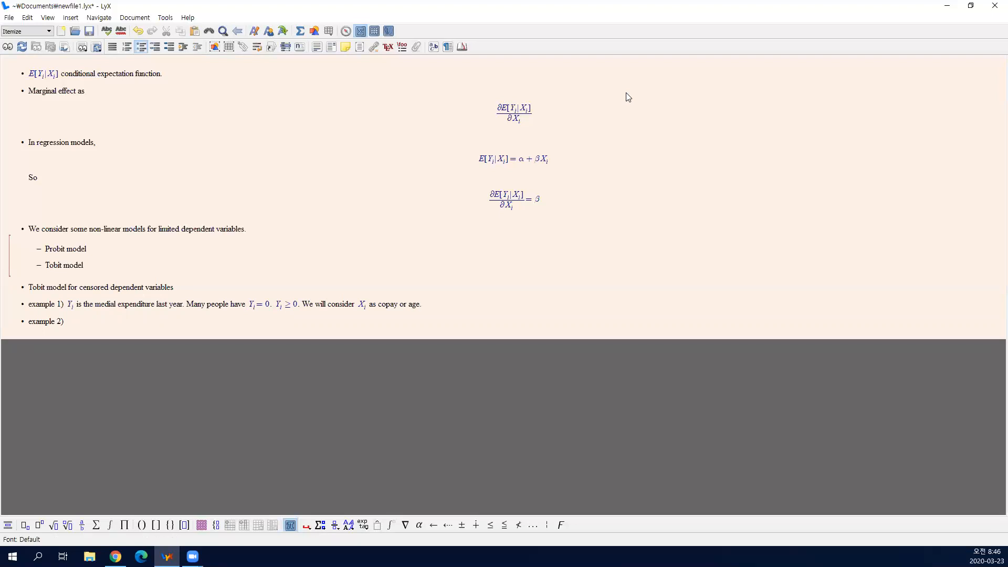
Complete example 2: mother's weekly working hours, X_i is number of children, many moms have Y_i = 0
{"action": "left_click", "coordinate": [421, 305]}
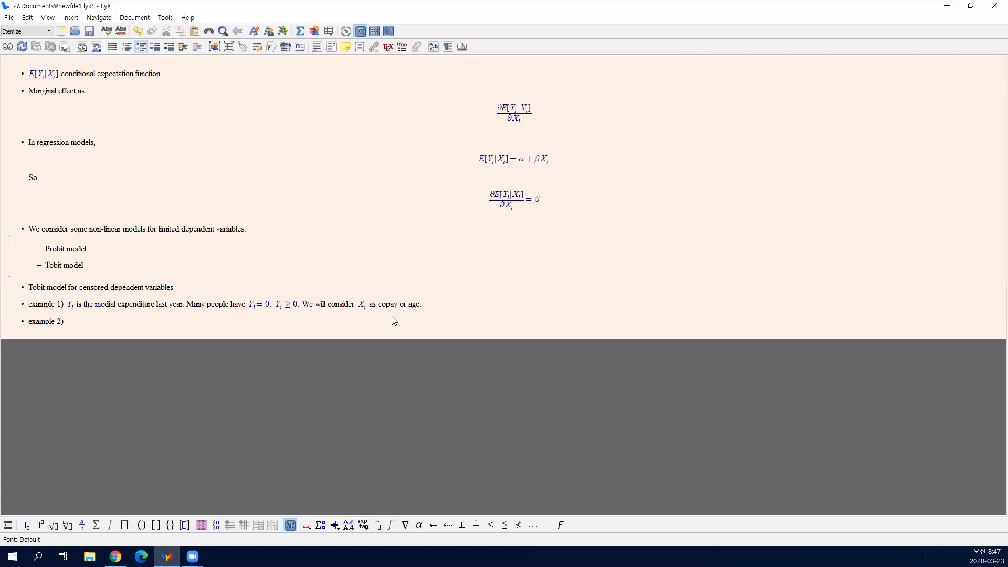
{"action": "mouse_move", "coordinate": [616, 276]}
{"action": "type", "text": " Y"}
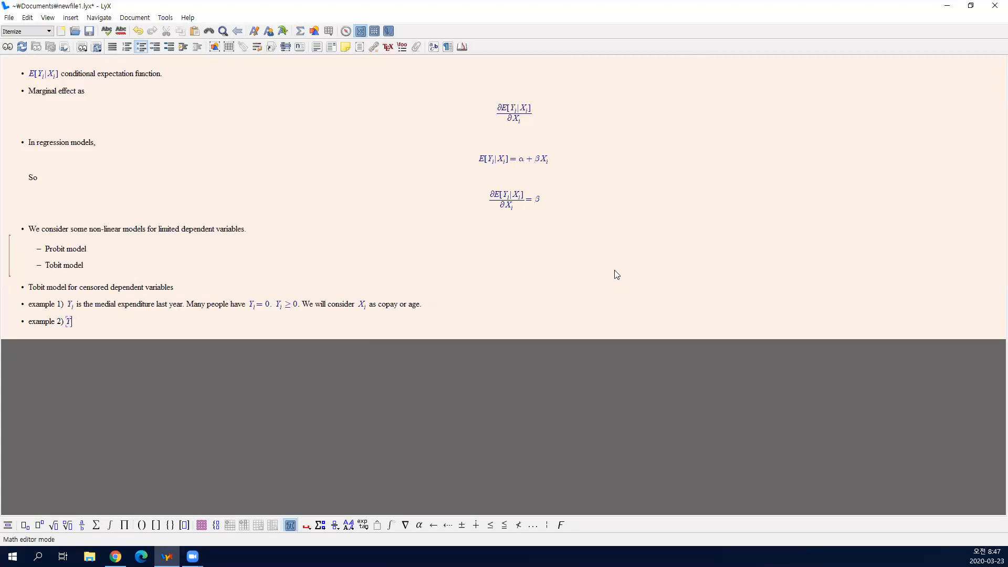
{"action": "type", "text": "is mother's working hours per week. Xi is the n"}
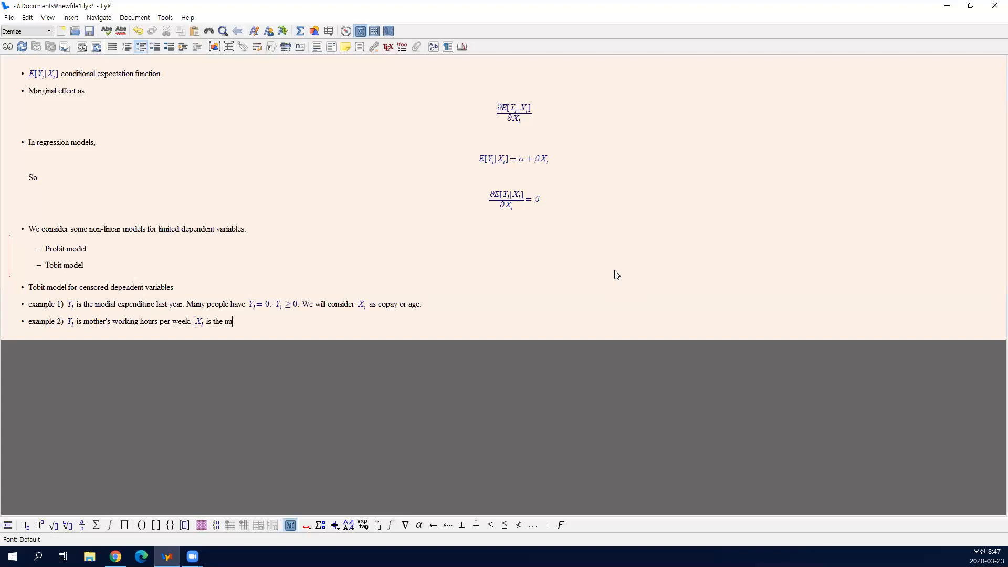
{"action": "type", "text": "umber of children. am"}
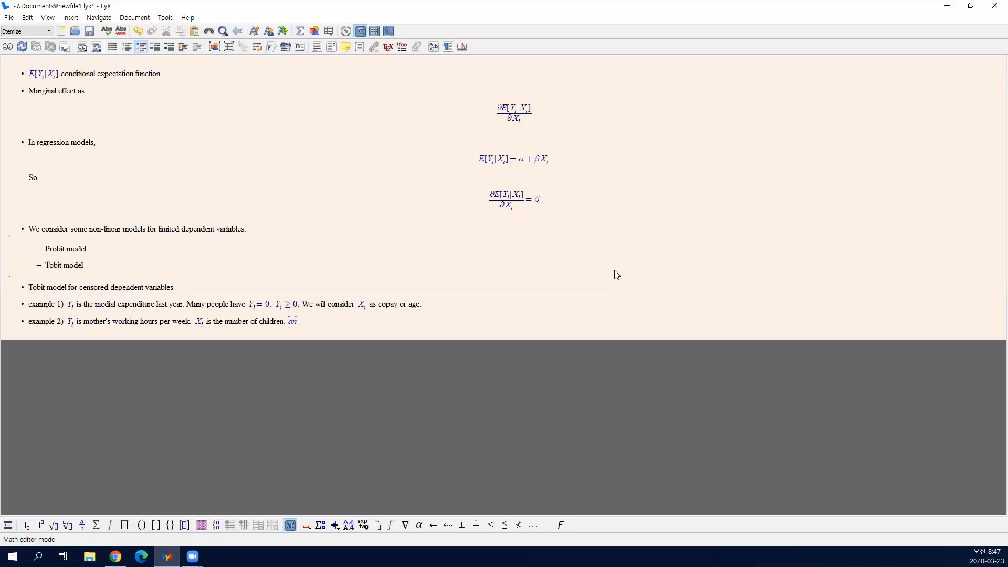
{"action": "type", "text": "Many"}
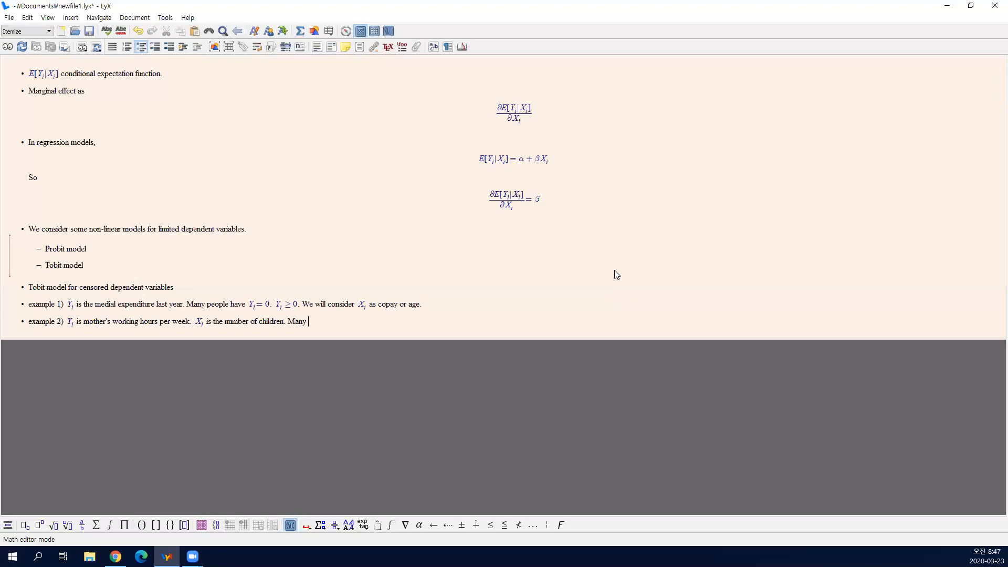
{"action": "type", "text": "moms have Yi = 0."}
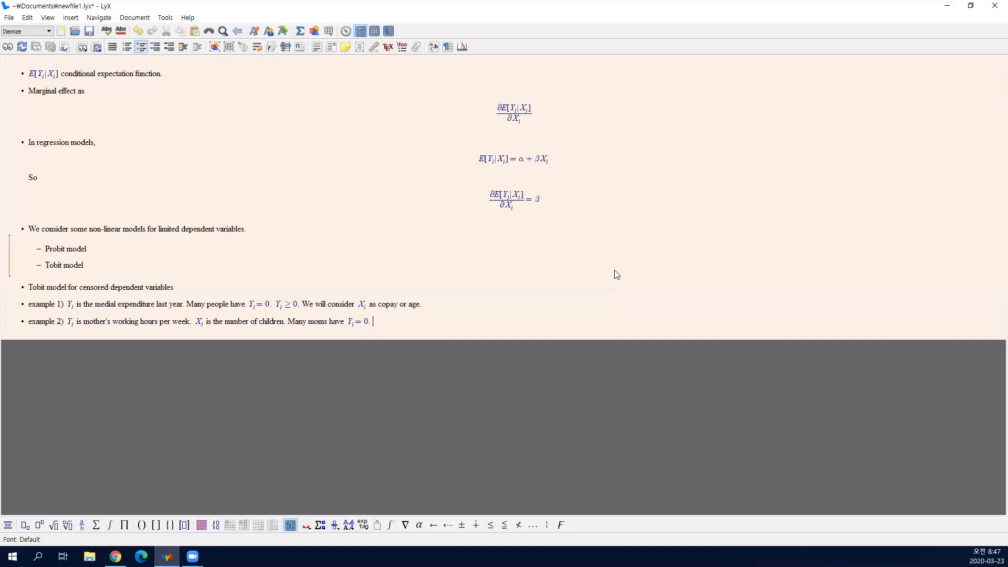
{"action": "left_click", "coordinate": [299, 30]}
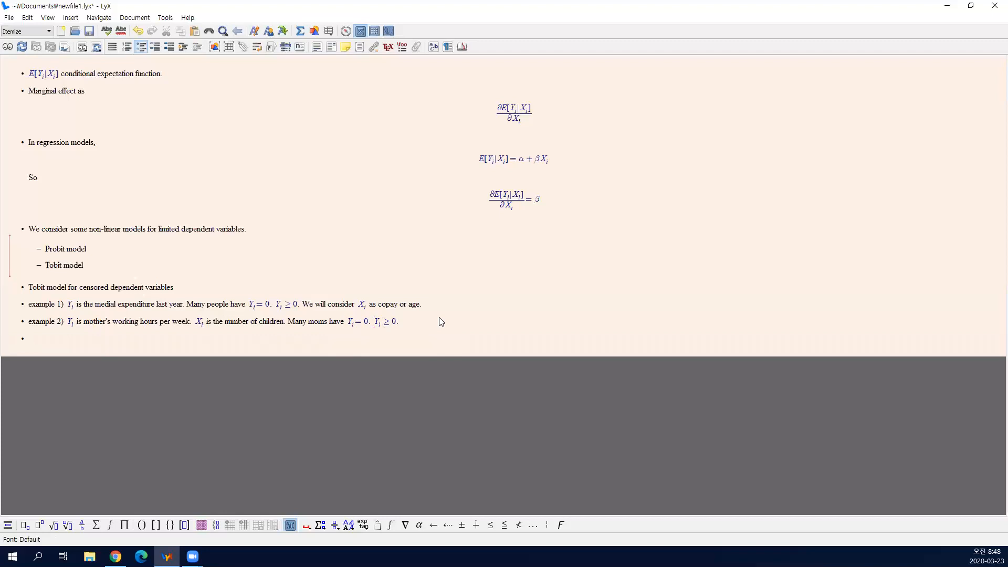
Write the bullet 'We considered a latent variable = utility U_i'
{"action": "type", "text": "W"}
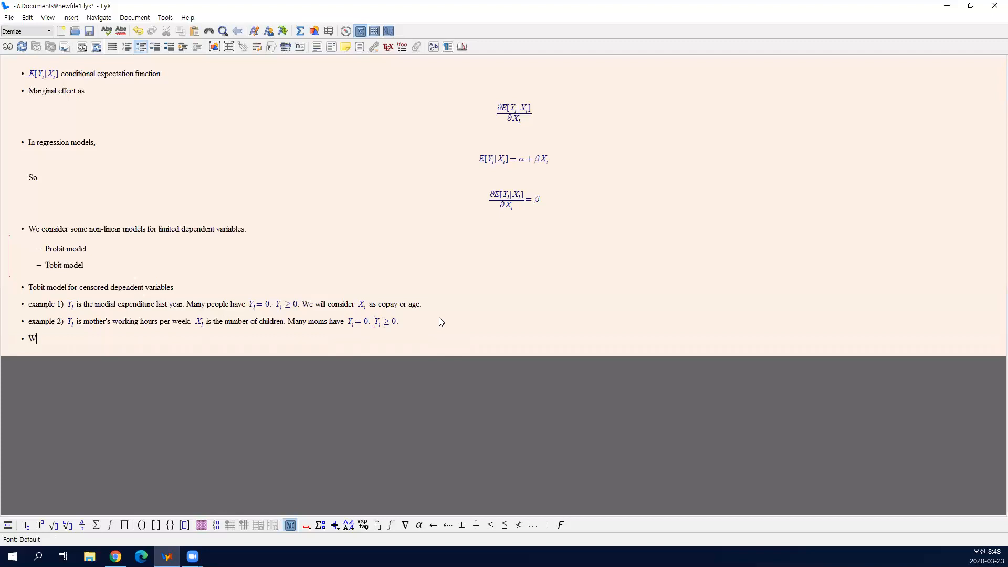
{"action": "type", "text": "e considered a"}
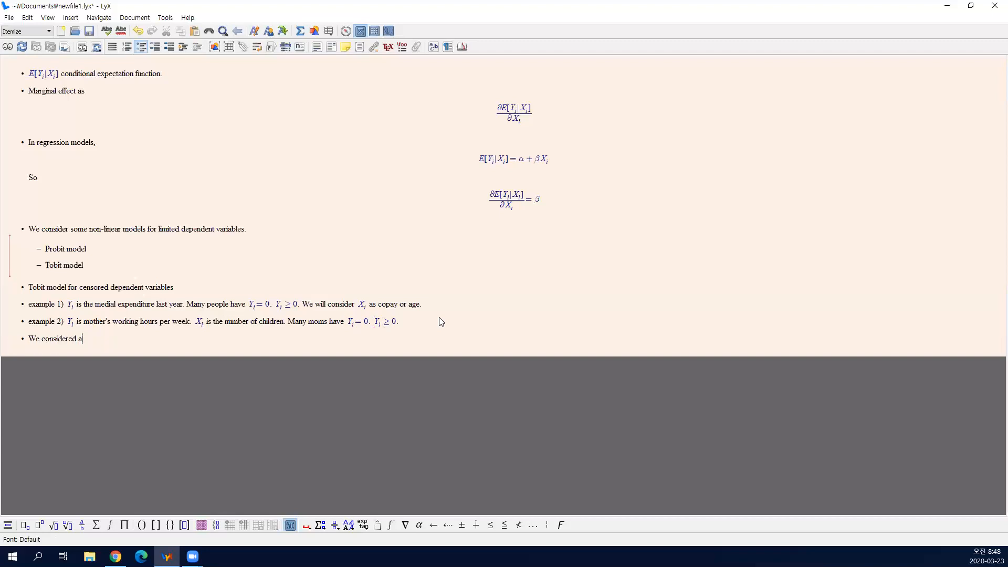
{"action": "type", "text": "latent variable = utility"}
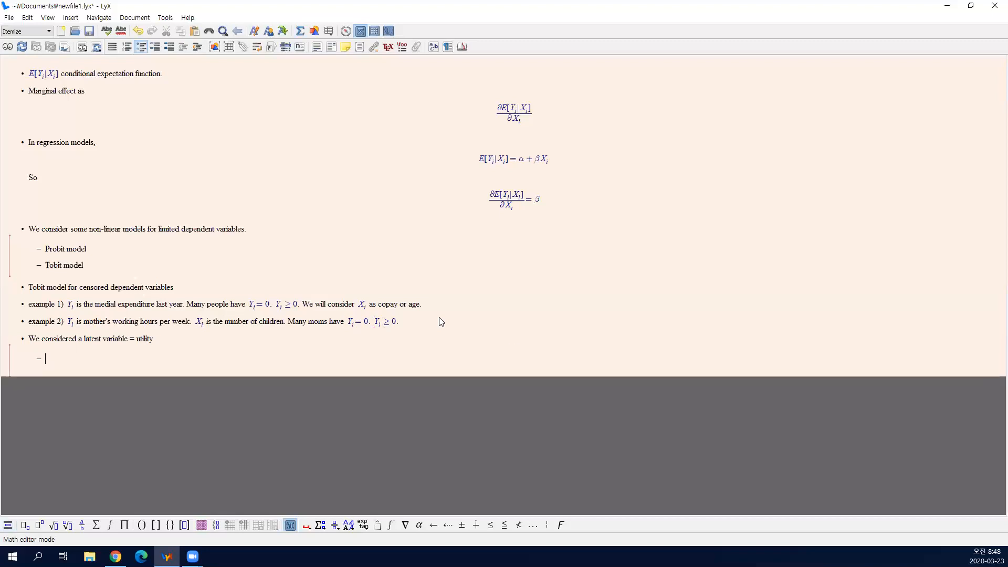
{"action": "type", "text": "U_i"}
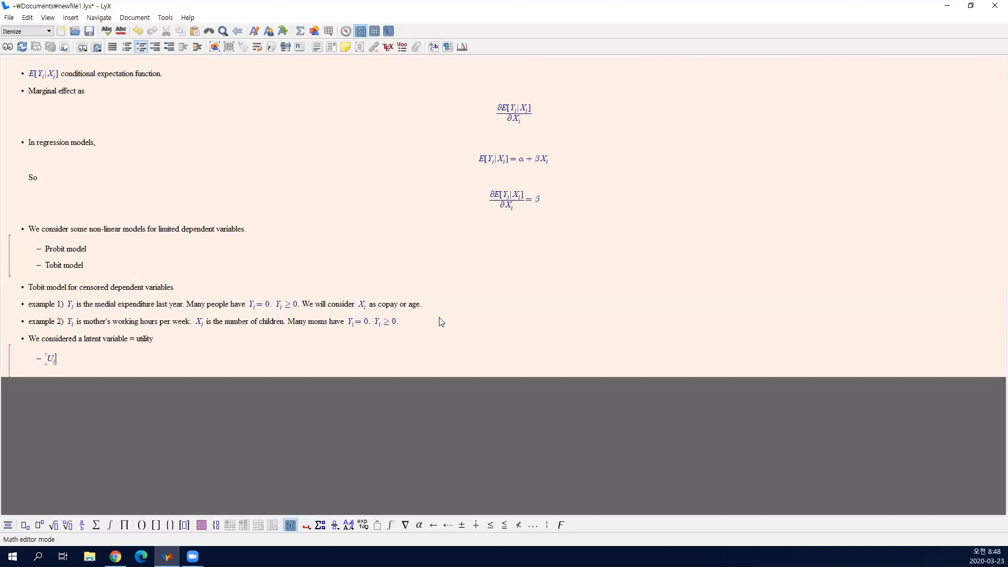
Add sub-item example 1): U_i is the willingness to pay for medical services
{"action": "type", "text": "example 1"}
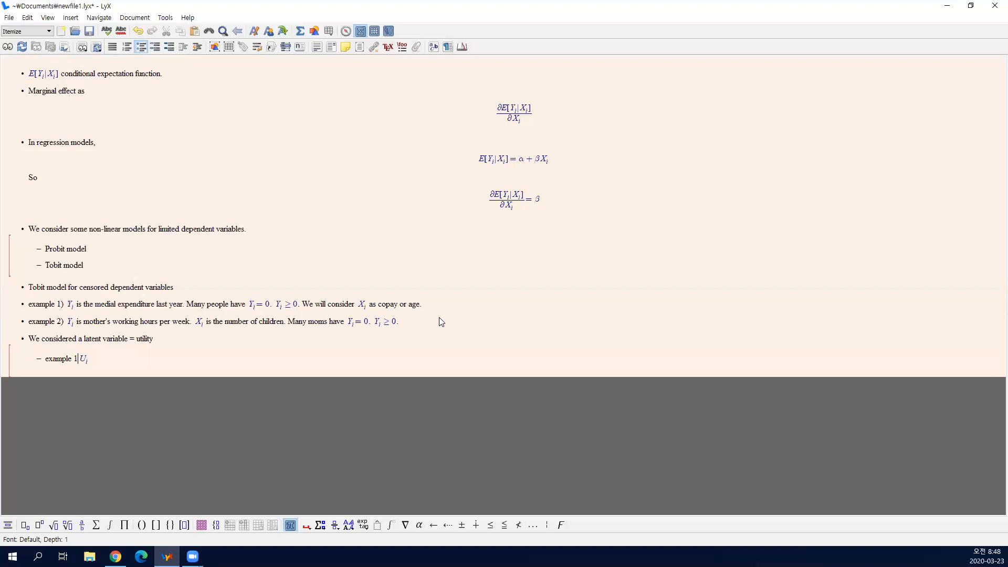
{"action": "type", "text": ")"}
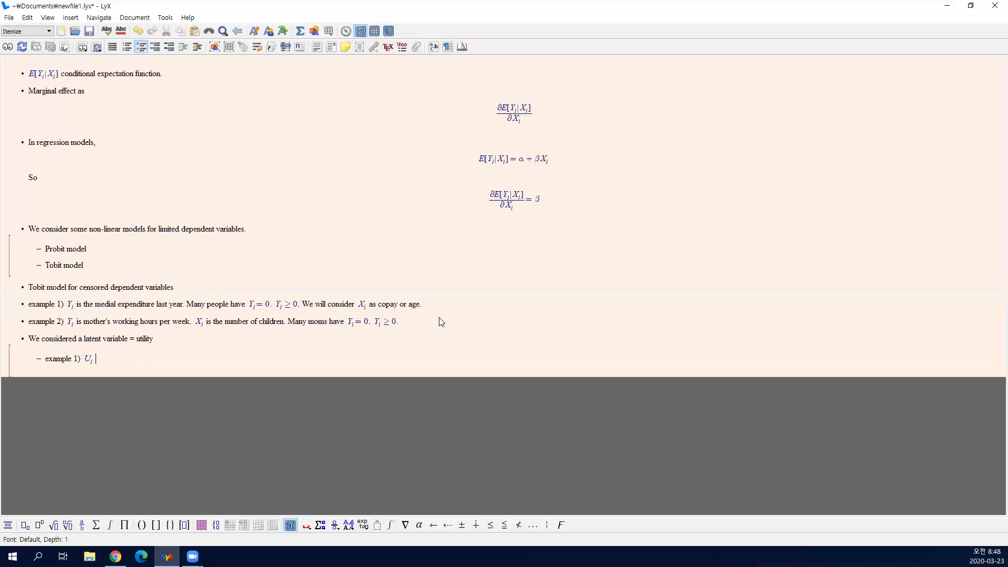
{"action": "type", "text": "is the willingness"}
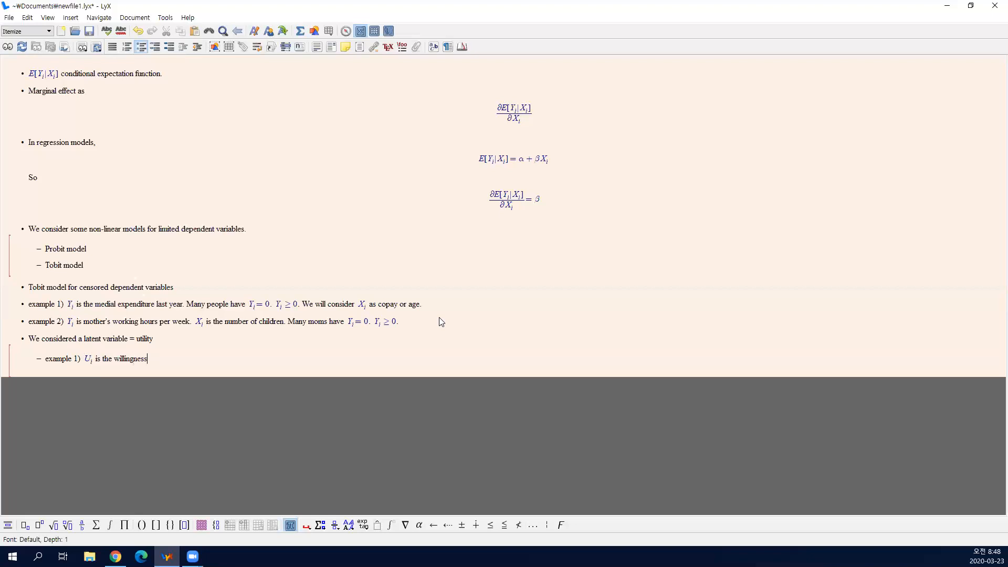
{"action": "type", "text": "to pay for medical services"}
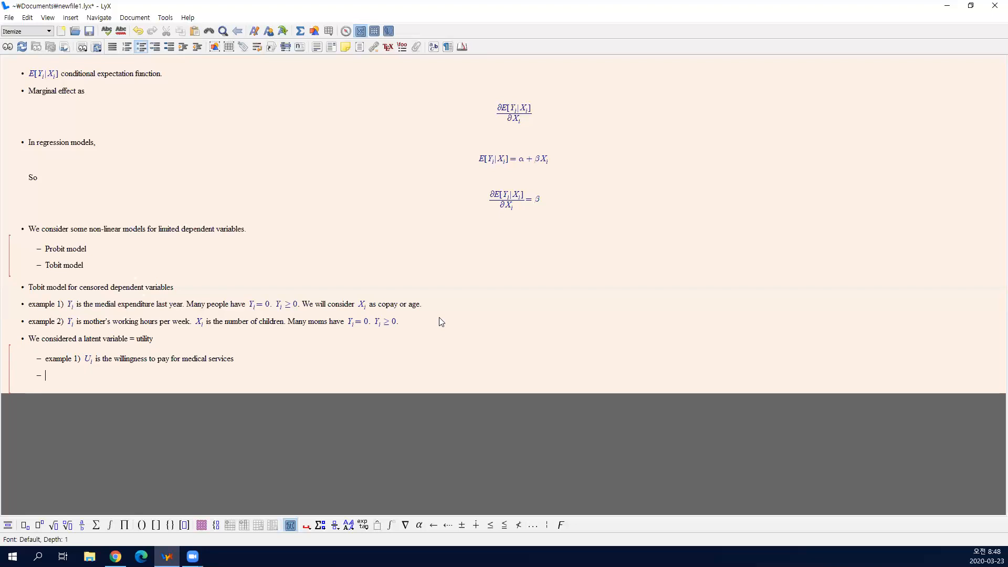
Add sub-item example 2): U_i is the willingness to work for wage
{"action": "type", "text": "example 2)"}
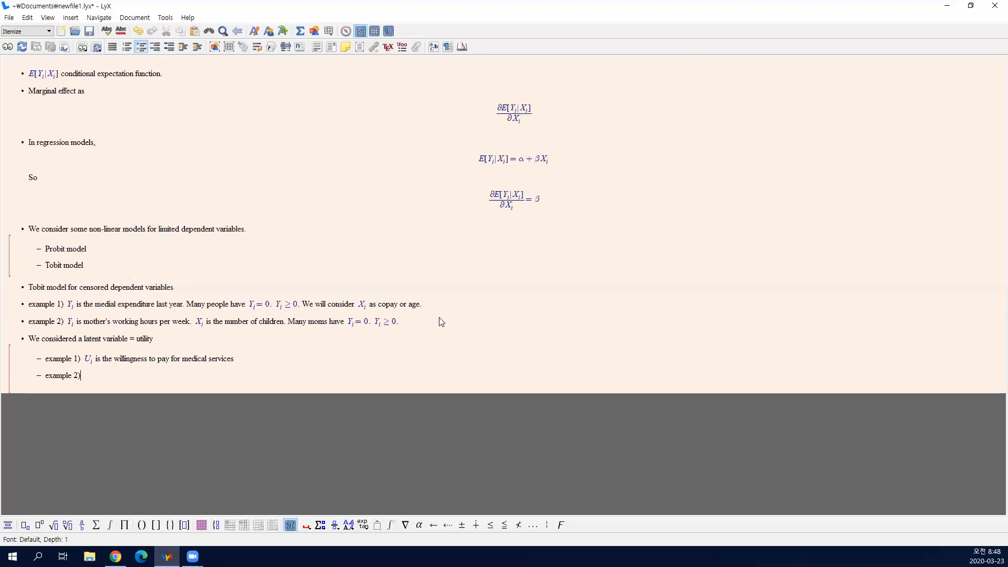
{"action": "type", "text": "Ui is the willingn"}
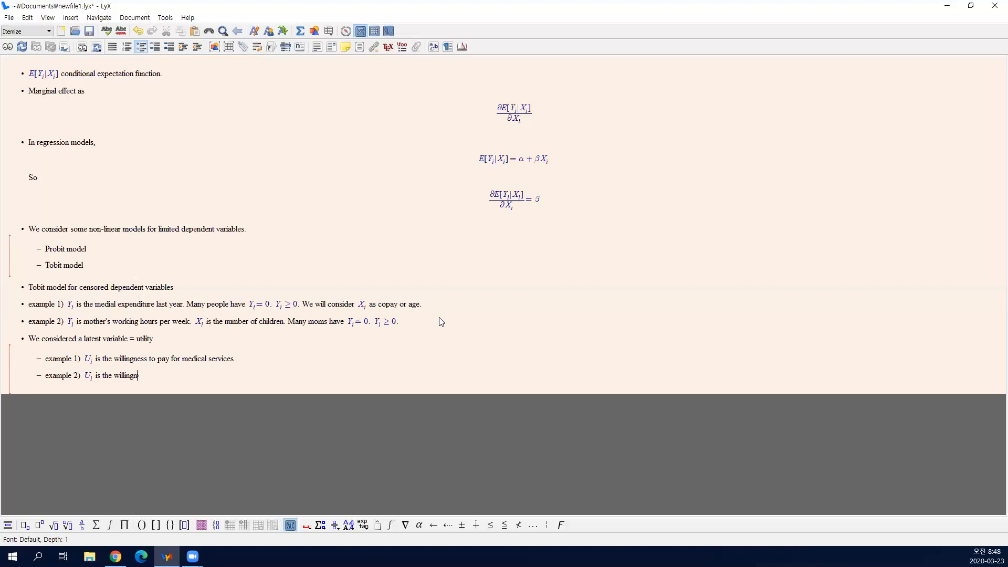
{"action": "type", "text": "ess to work"}
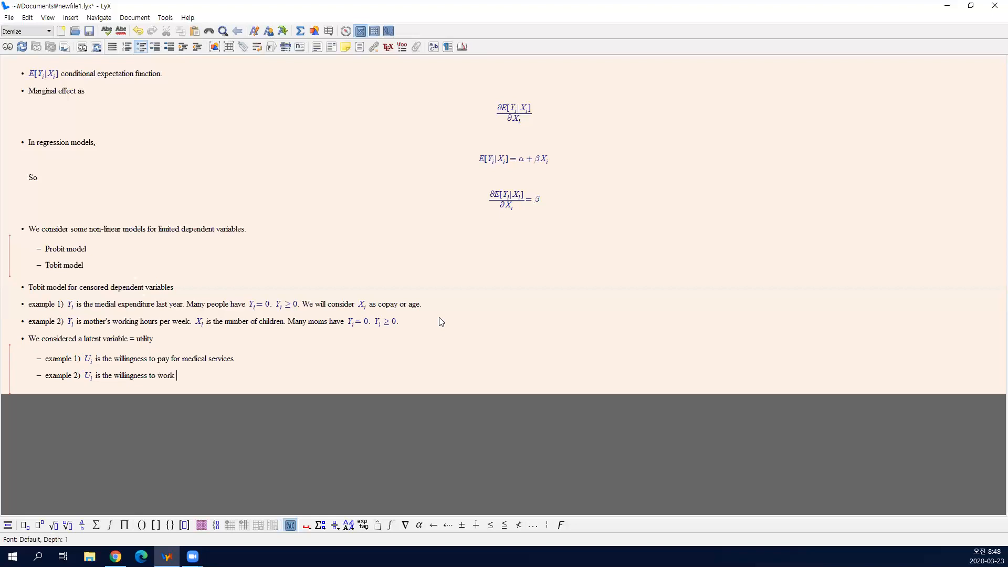
{"action": "type", "text": "for wage"}
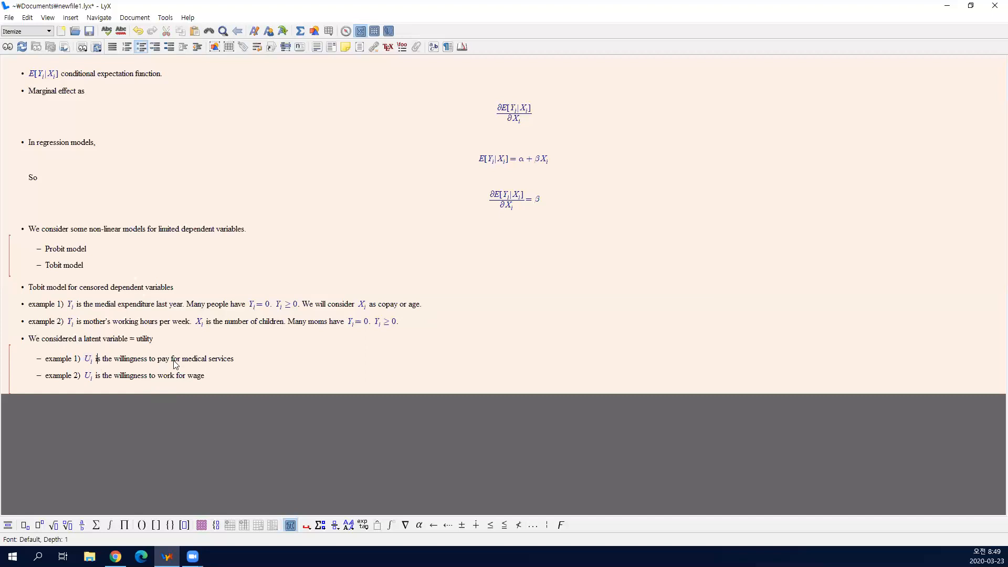
{"action": "left_click", "coordinate": [231, 359]}
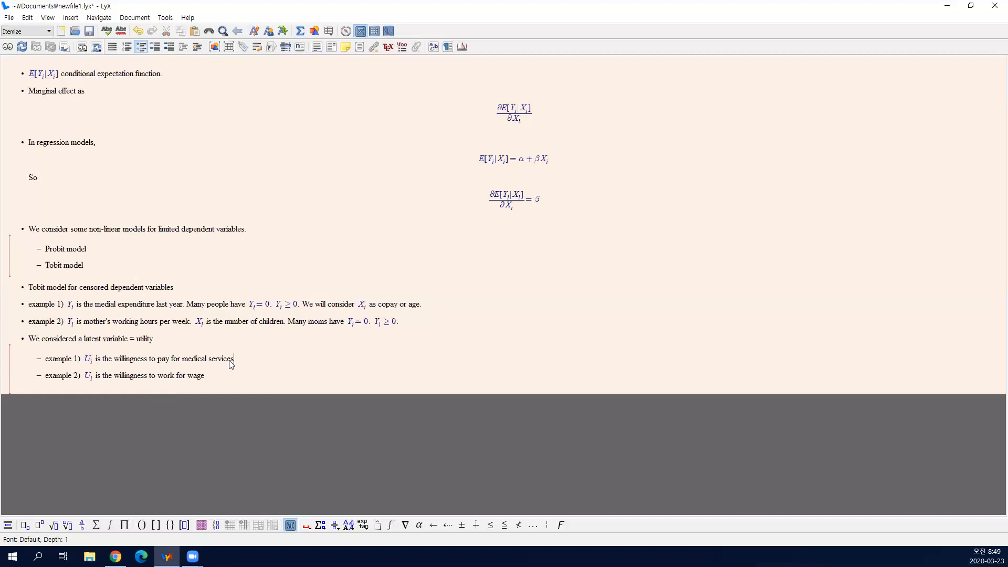
{"action": "left_click_drag", "start_coordinate": [234, 358], "coordinate": [169, 358]}
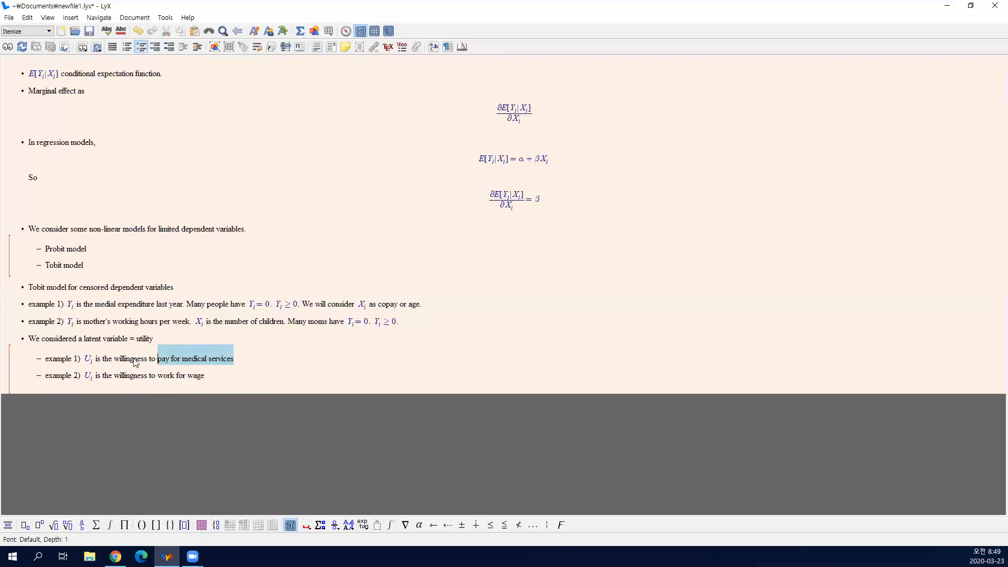
{"action": "left_click", "coordinate": [89, 359]}
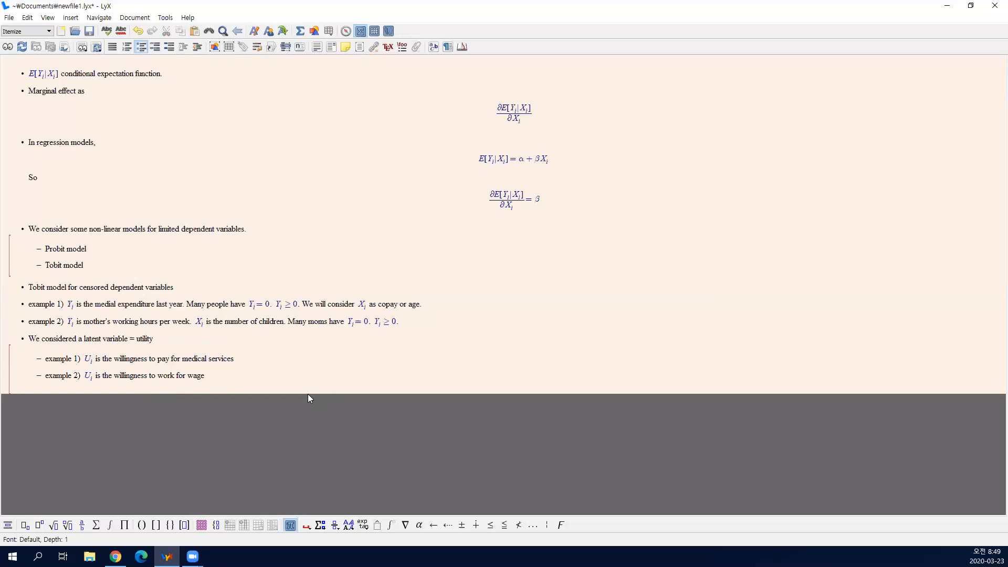
{"action": "left_click", "coordinate": [157, 358]}
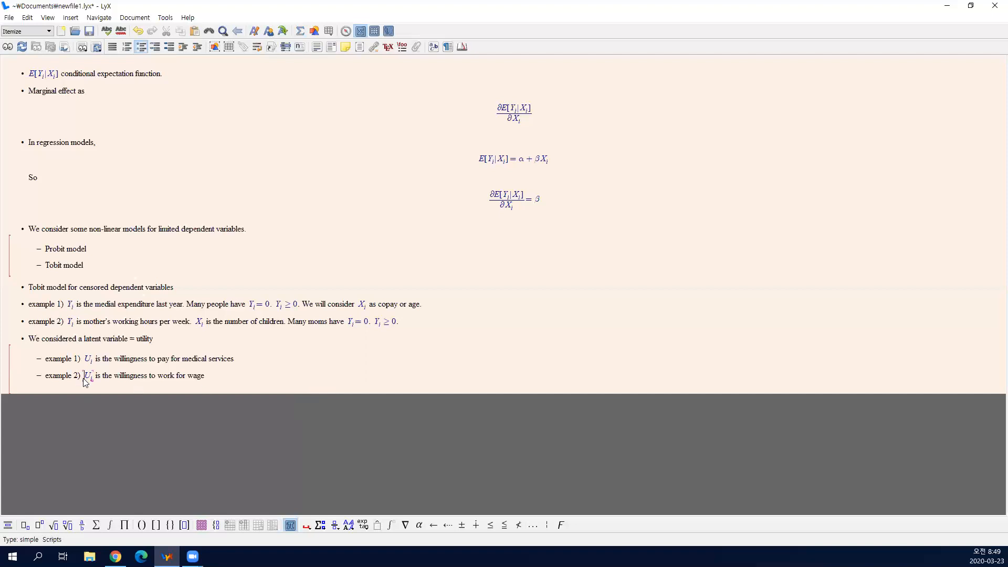
{"action": "left_click_drag", "start_coordinate": [84, 376], "coordinate": [205, 375]}
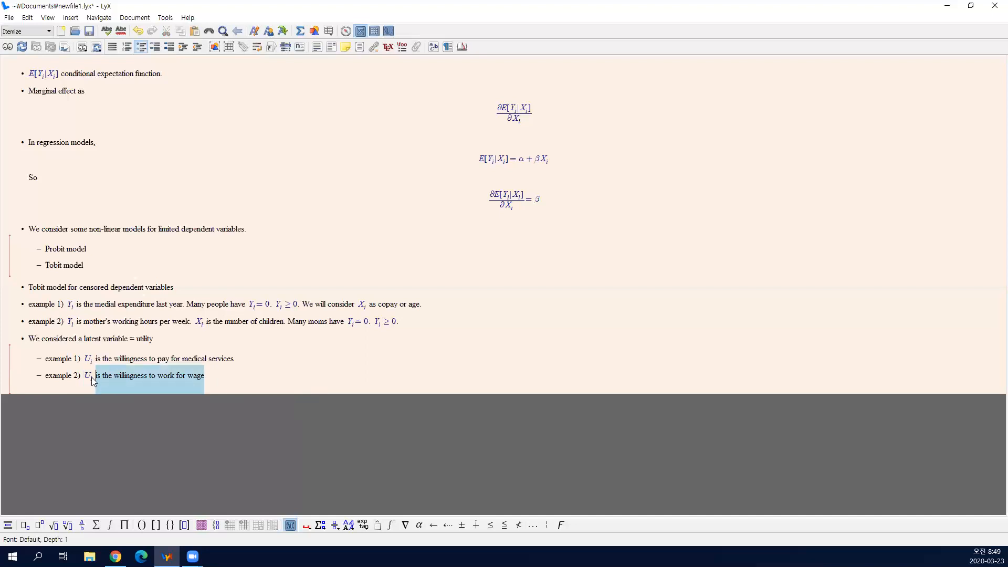
{"action": "left_click", "coordinate": [148, 379]}
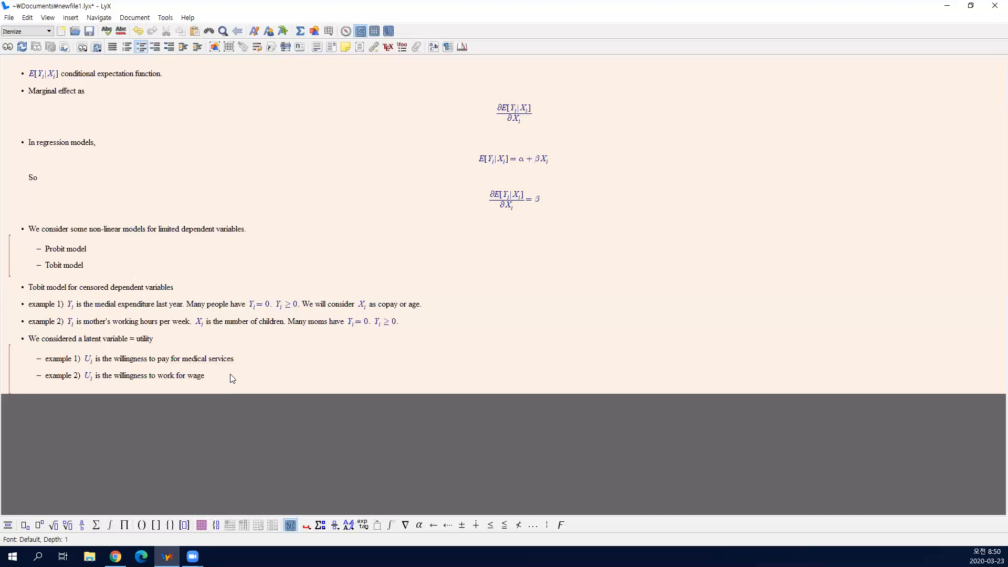
{"action": "left_click", "coordinate": [204, 376]}
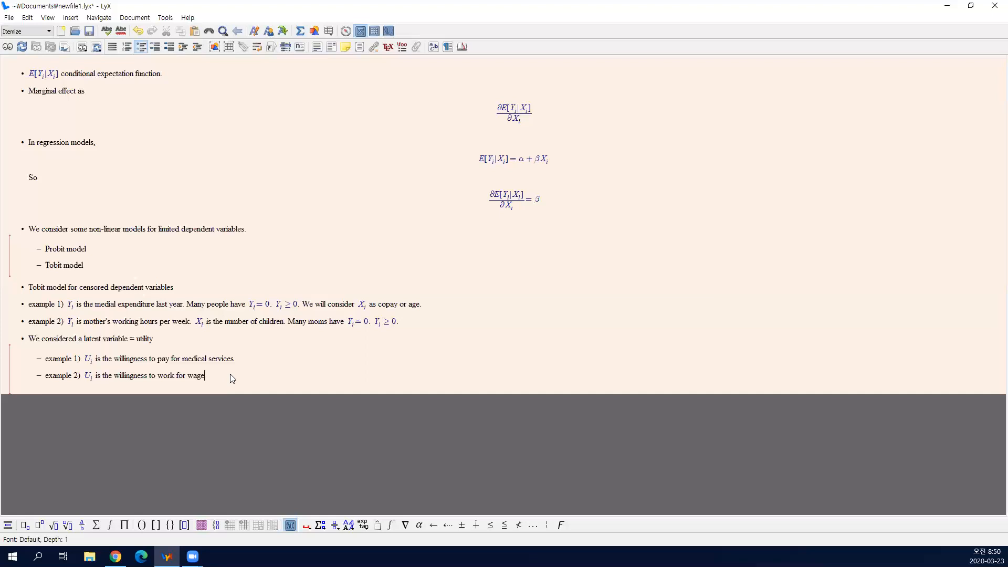
End the wage example with a period and add 'If U_i ≤ 0 then Y_i = 0 is observed.'
{"action": "type", "text": "."}
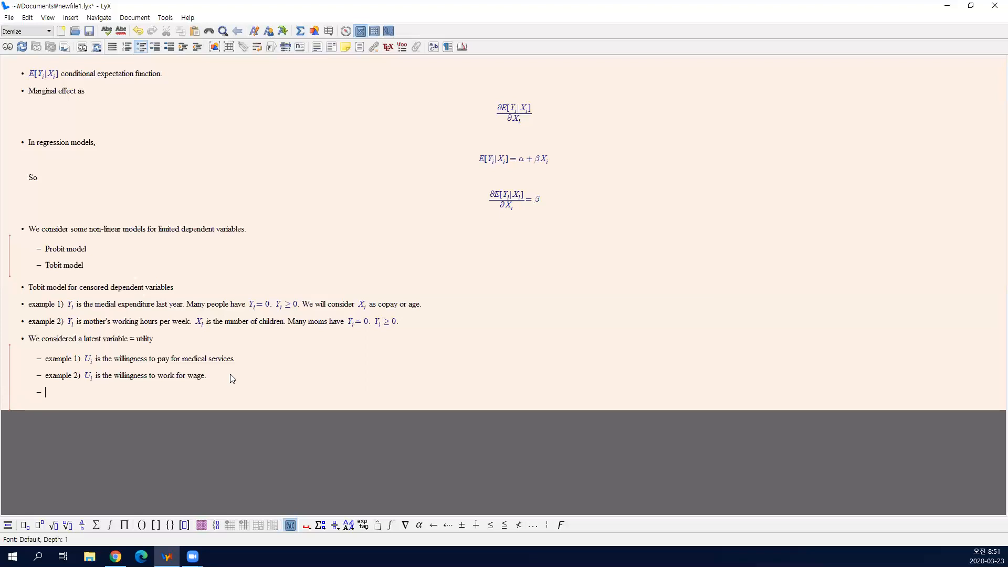
{"action": "type", "text": "If U_i \\le 0"}
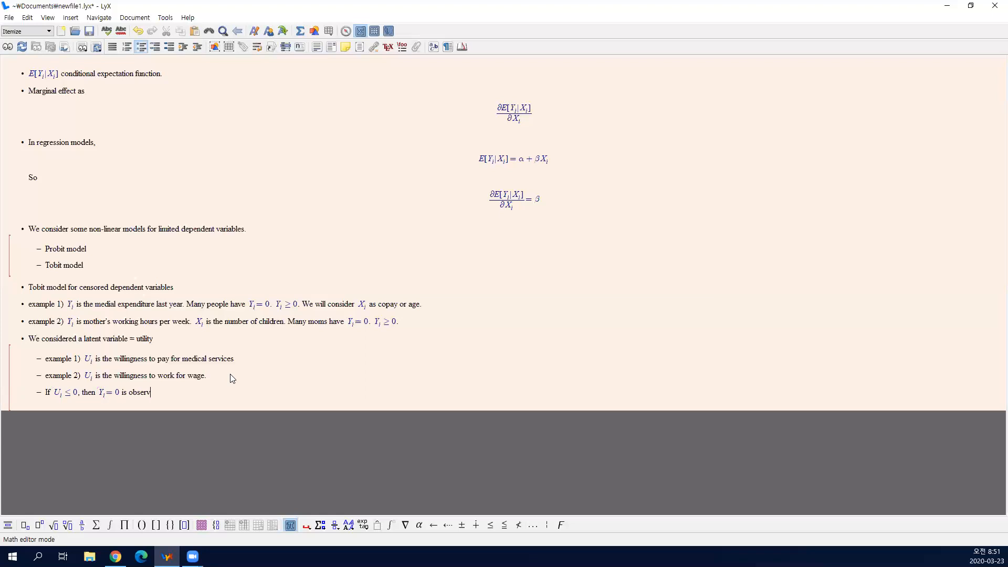
{"action": "type", "text": "ed."}
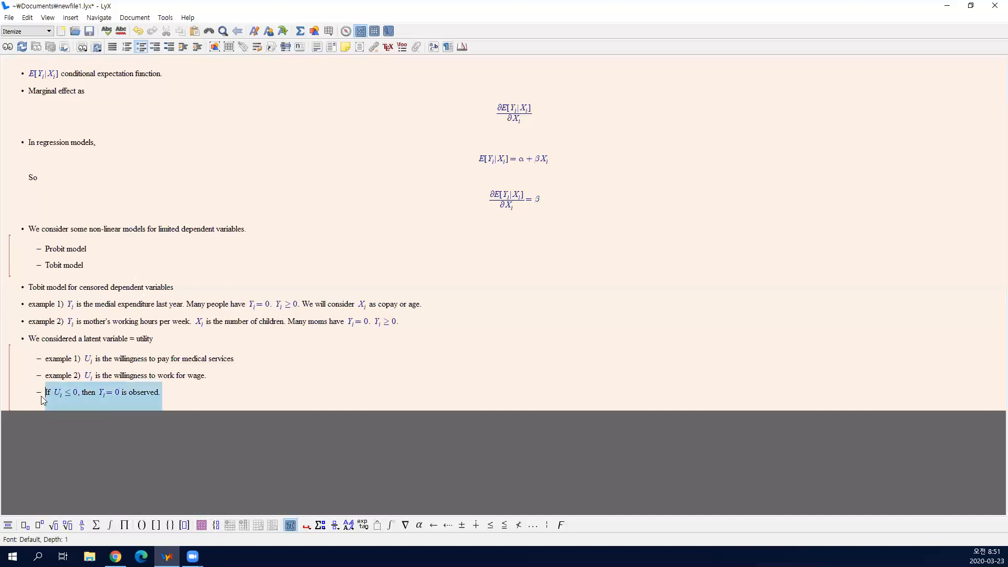
Add 'If U_i > 0 then Y_i = U_i is observed.' and start a new top-level bullet
{"action": "left_click", "coordinate": [96, 391]}
{"action": "type", "text": "If"}
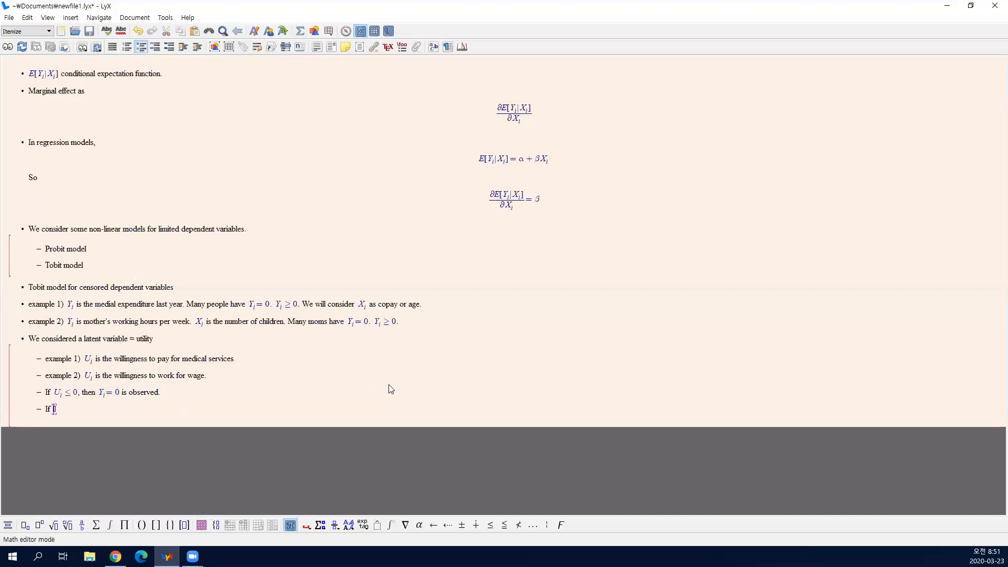
{"action": "type", "text": "U_i > 0, then Y"}
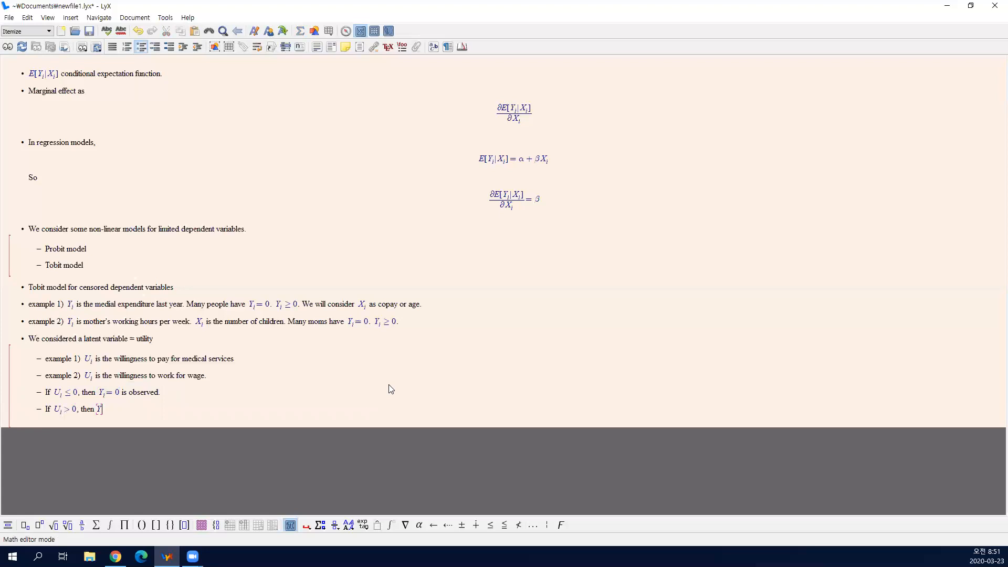
{"action": "type", "text": "> 0"}
{"action": "type", "text": " = U"}
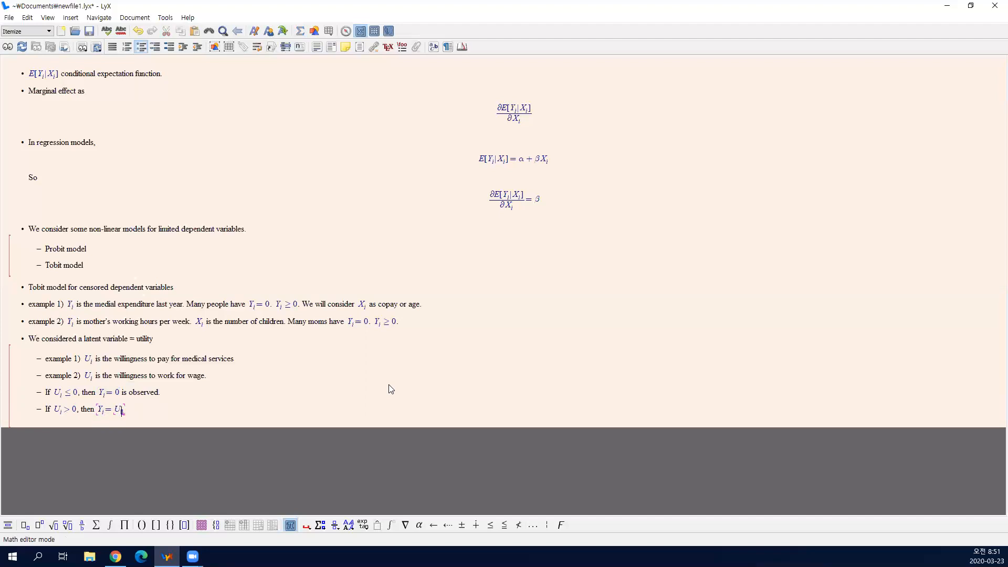
{"action": "type", "text": "is observe"}
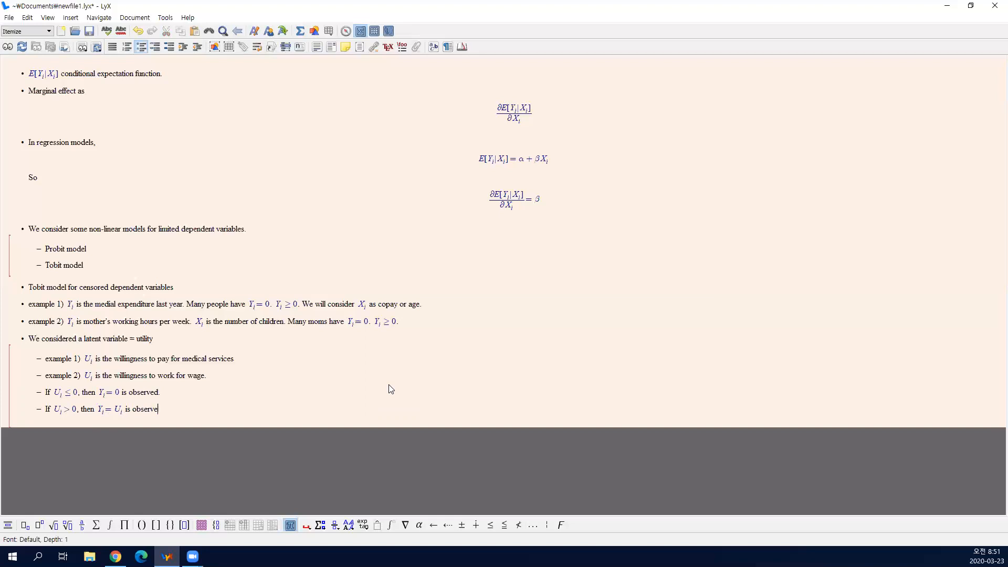
{"action": "key", "text": "enter"}
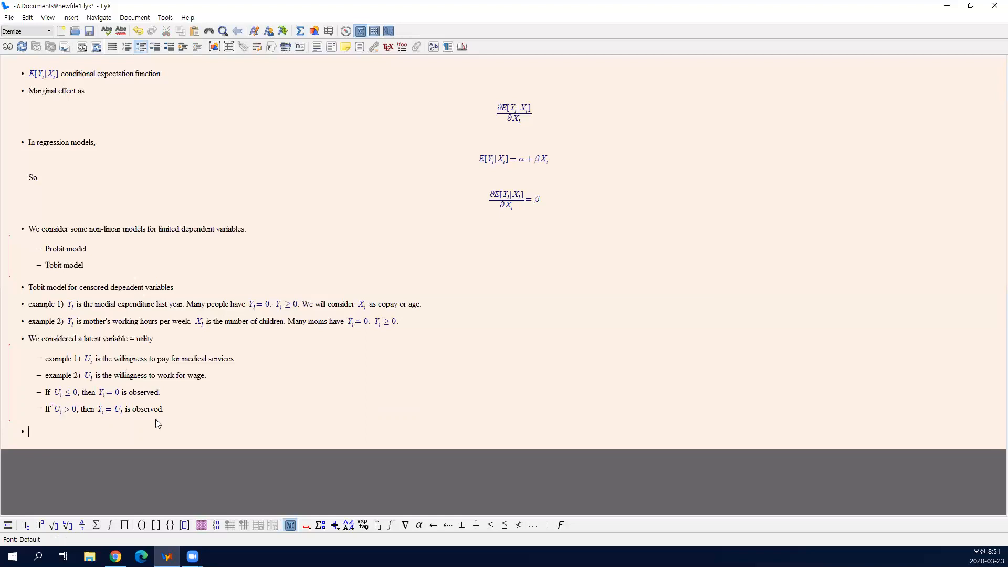
{"action": "mouse_move", "coordinate": [131, 419]}
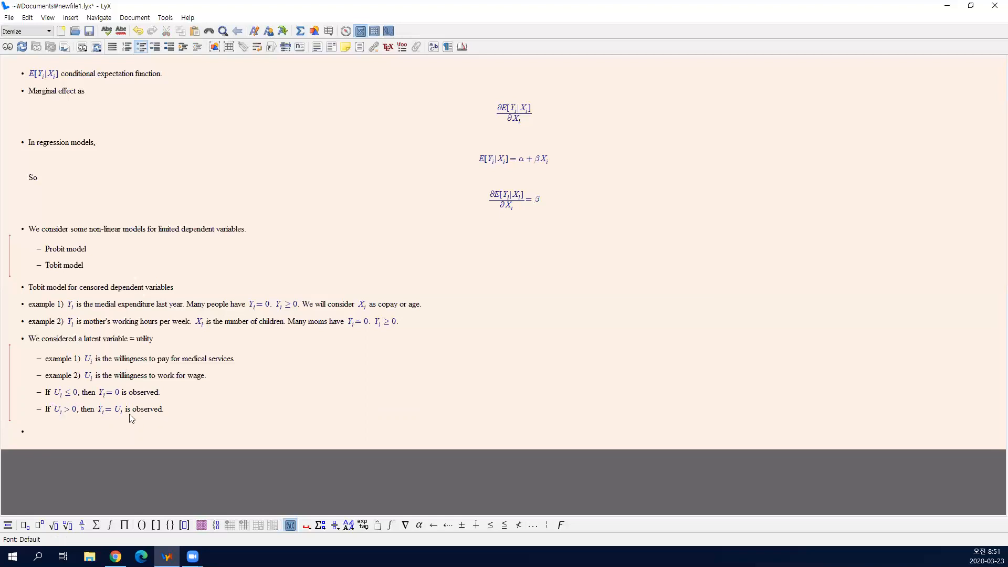
{"action": "mouse_move", "coordinate": [136, 421]}
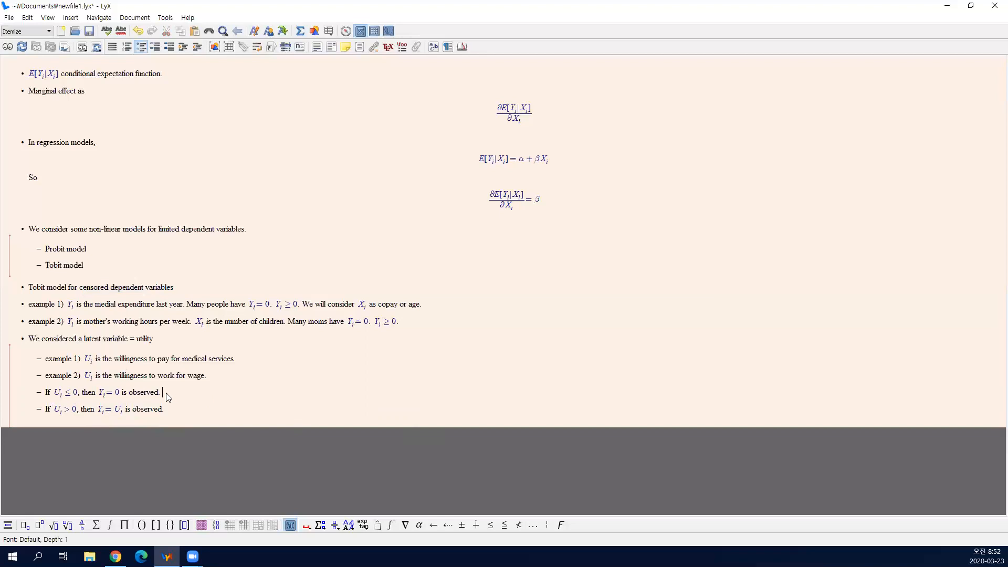
Write 'We assume' with the displayed equation U_i = X_i'β + ε_i and leave the formula
{"action": "left_click", "coordinate": [50, 392]}
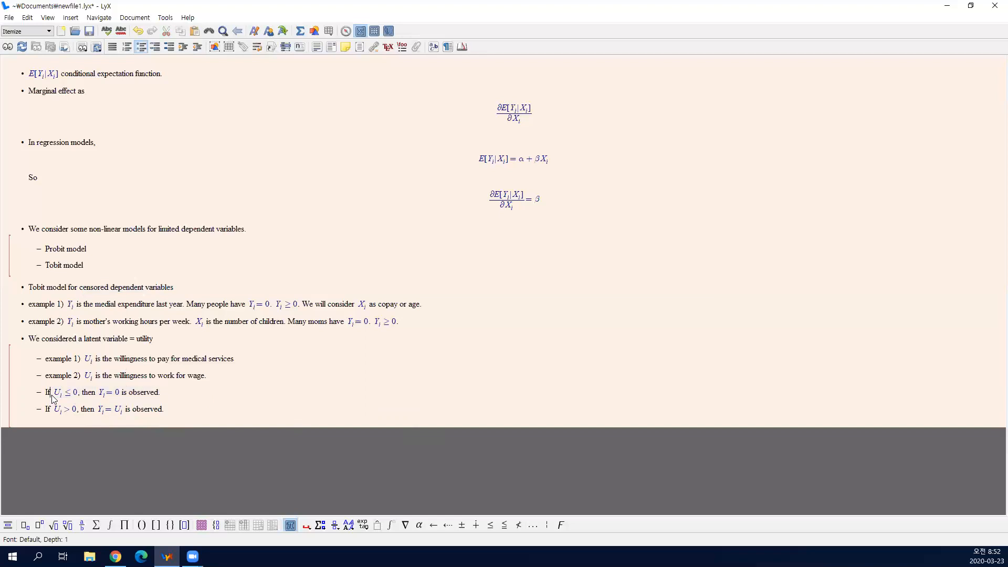
{"action": "left_click", "coordinate": [57, 392]}
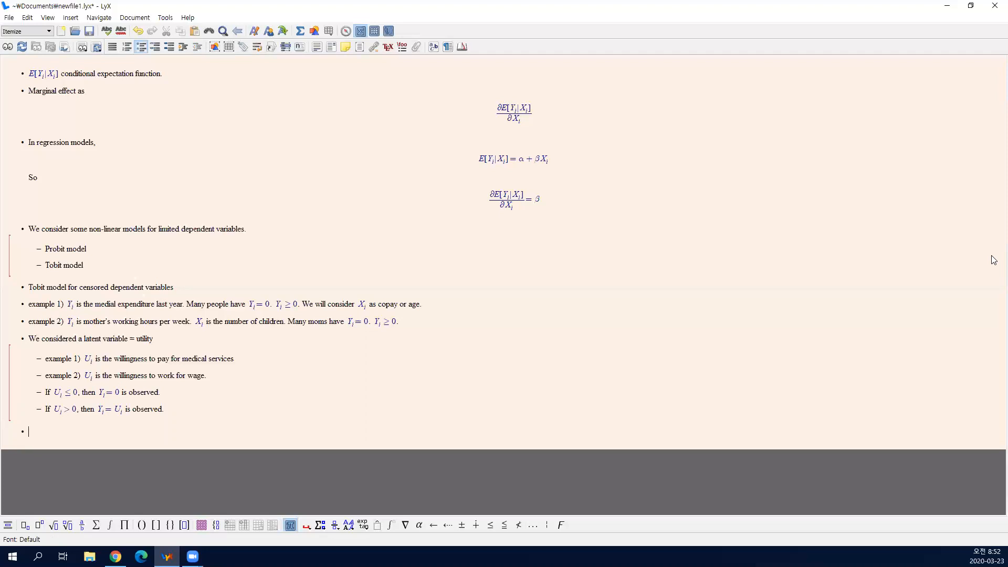
{"action": "type", "text": "We assume"}
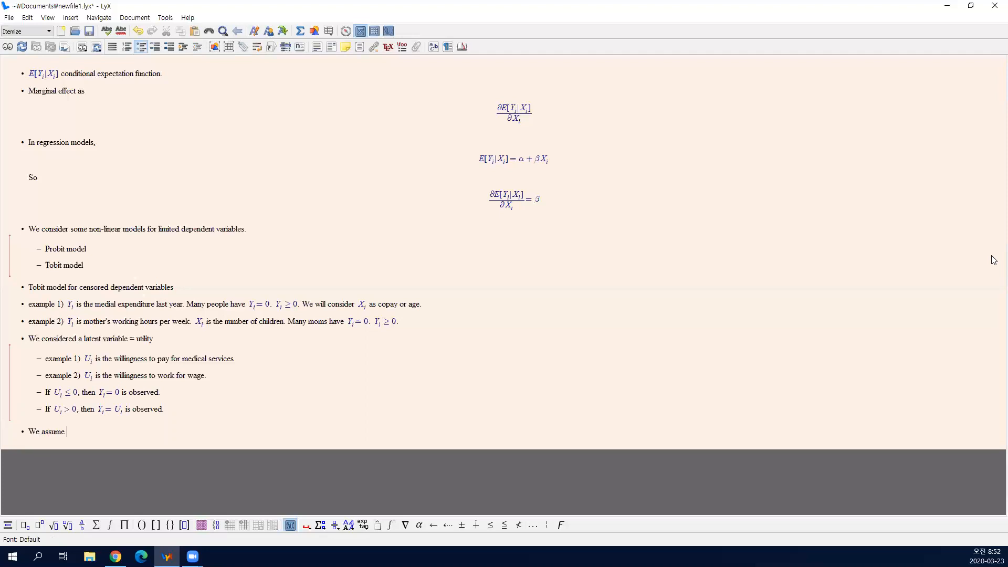
{"action": "left_click", "coordinate": [300, 30]}
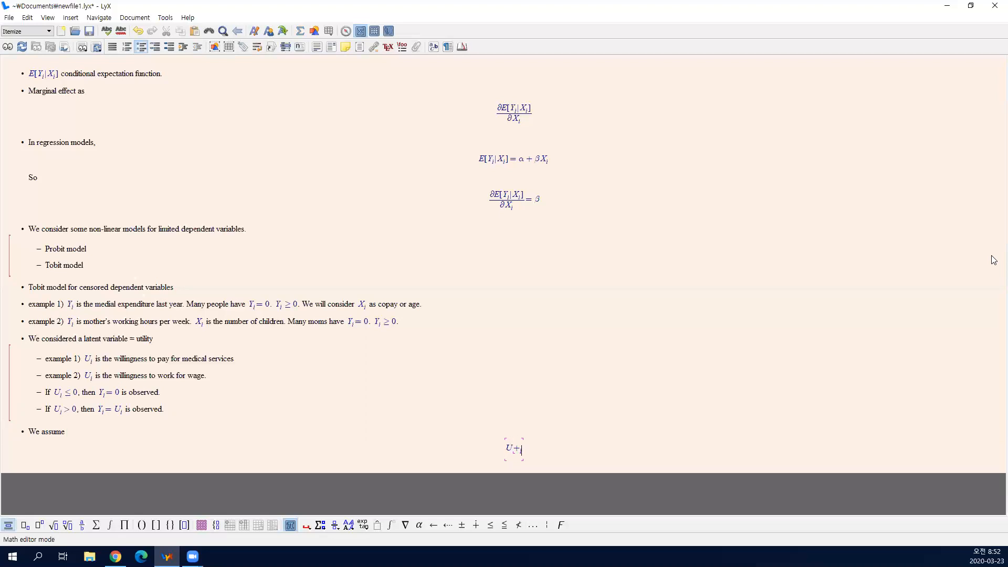
{"action": "type", "text": "="}
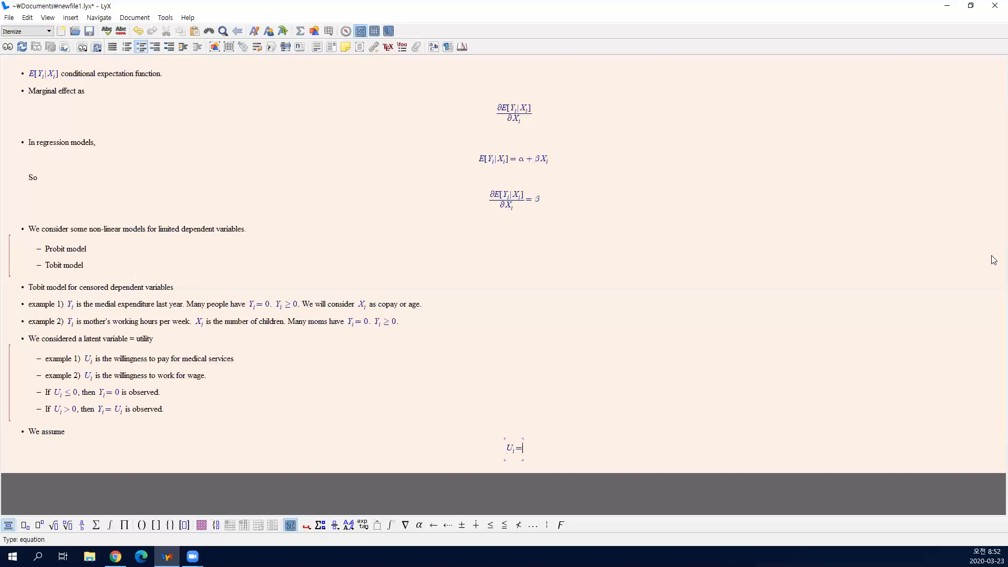
{"action": "key", "text": "BackSpace"}
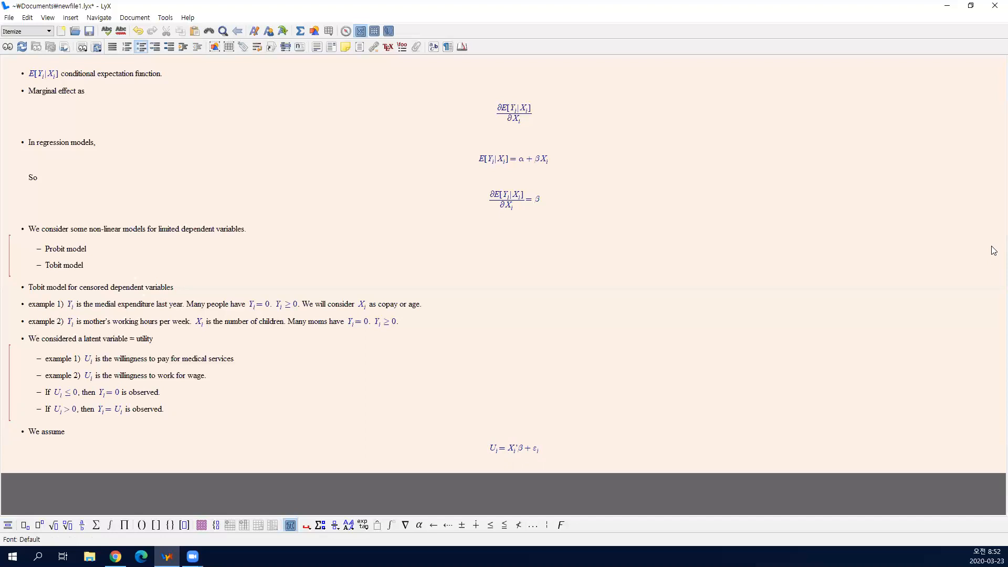
{"action": "left_click", "coordinate": [540, 448]}
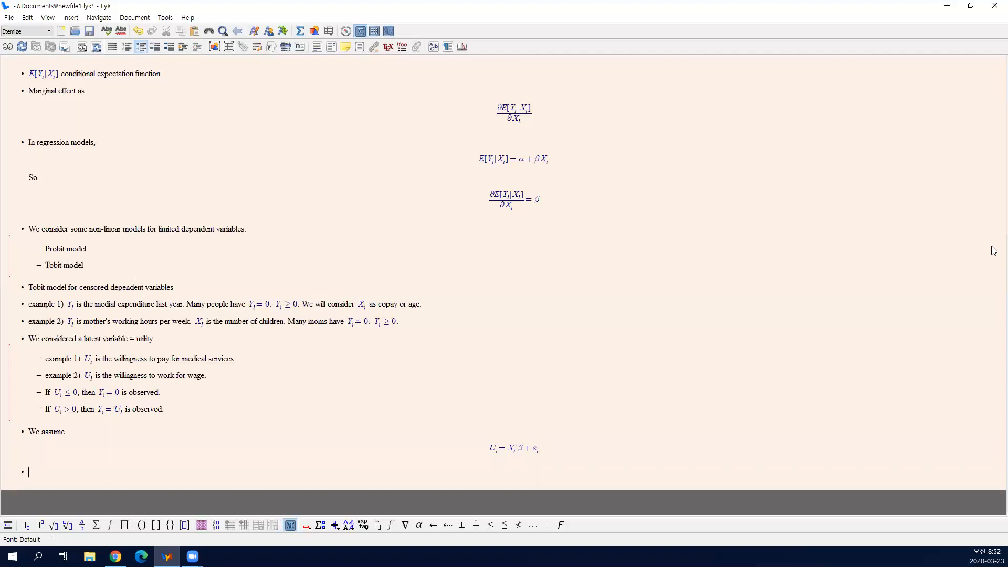
Write 'Then,' with displayed E[Y_i|X_i] = E[Y_i|U_i ≤ 0, X_i] Pr[U_i ≤ 0|X_i]
{"action": "type", "text": "Then,"}
{"action": "type", "text": "E["}
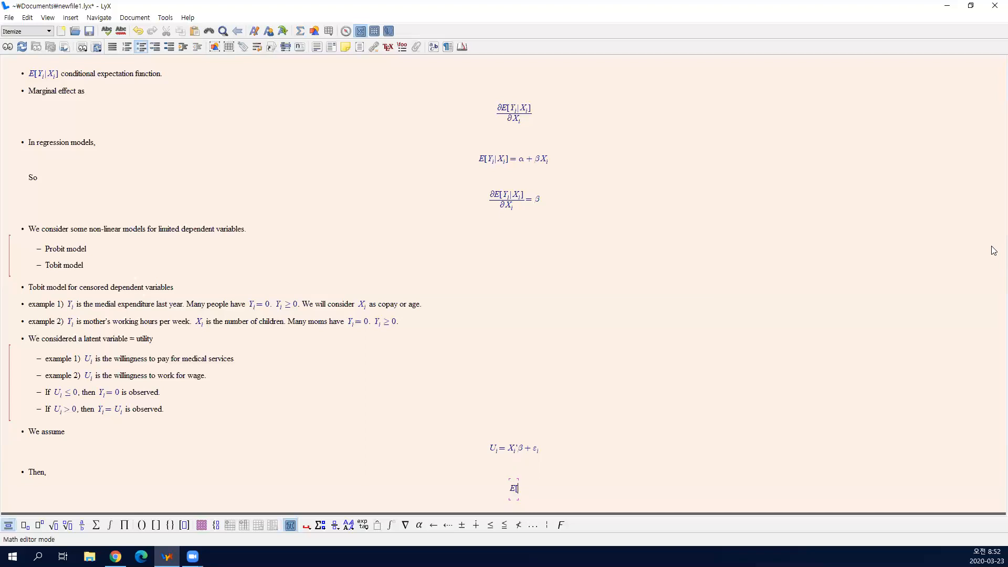
{"action": "type", "text": "Y_i|X_i"}
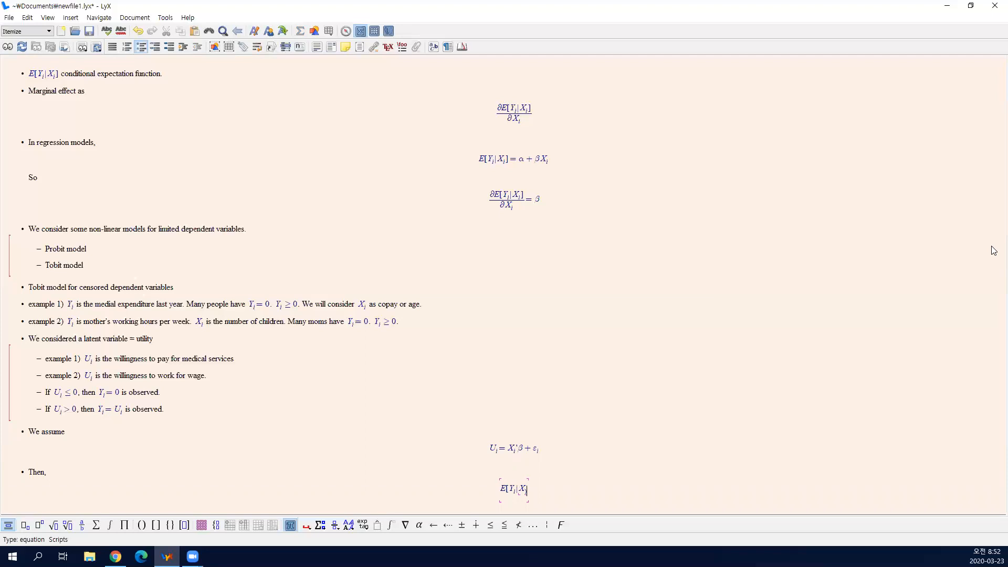
{"action": "type", "text": "=E[Y_i|U_i≤0"}
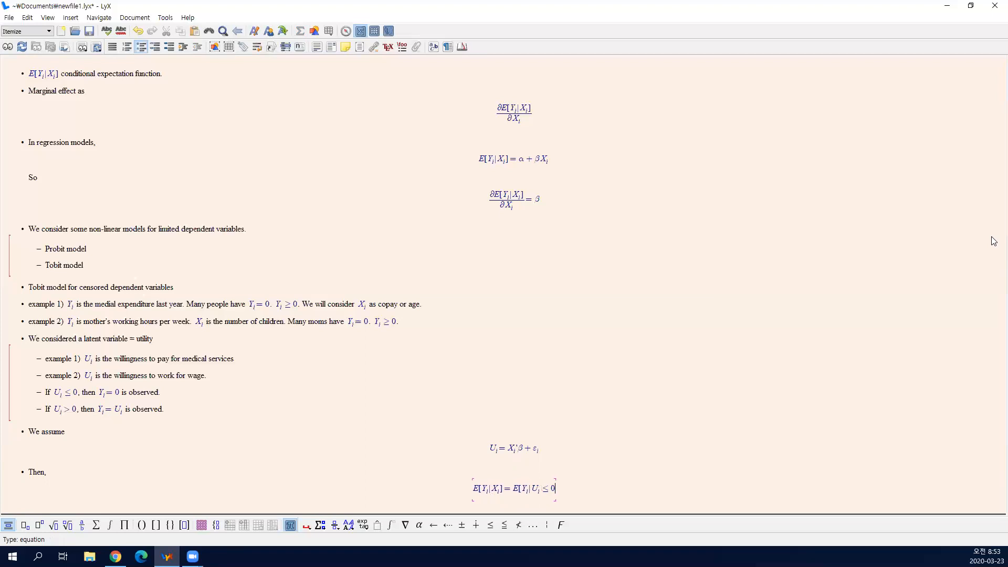
{"action": "type", "text": ", X_i]"}
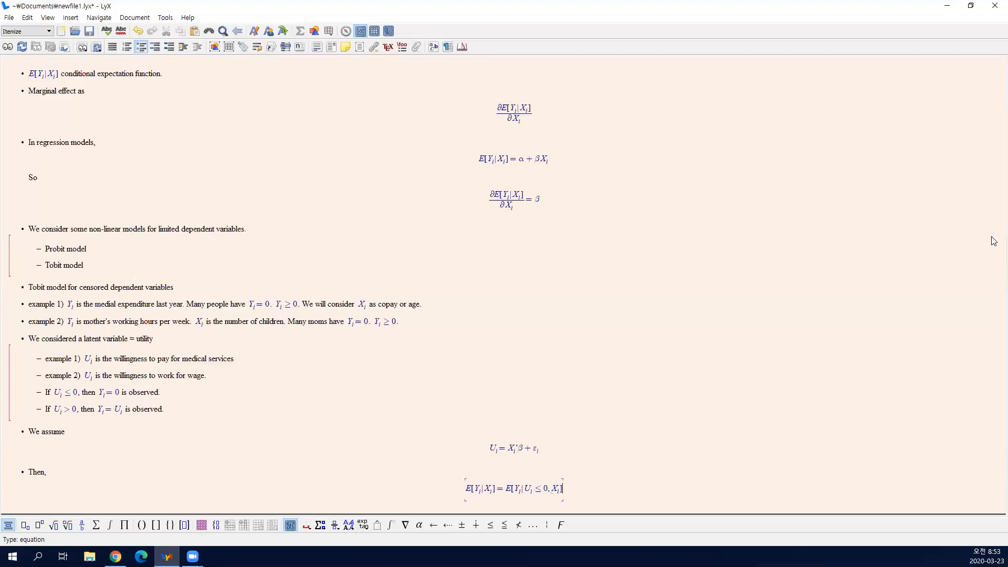
{"action": "type", "text": "Pr["}
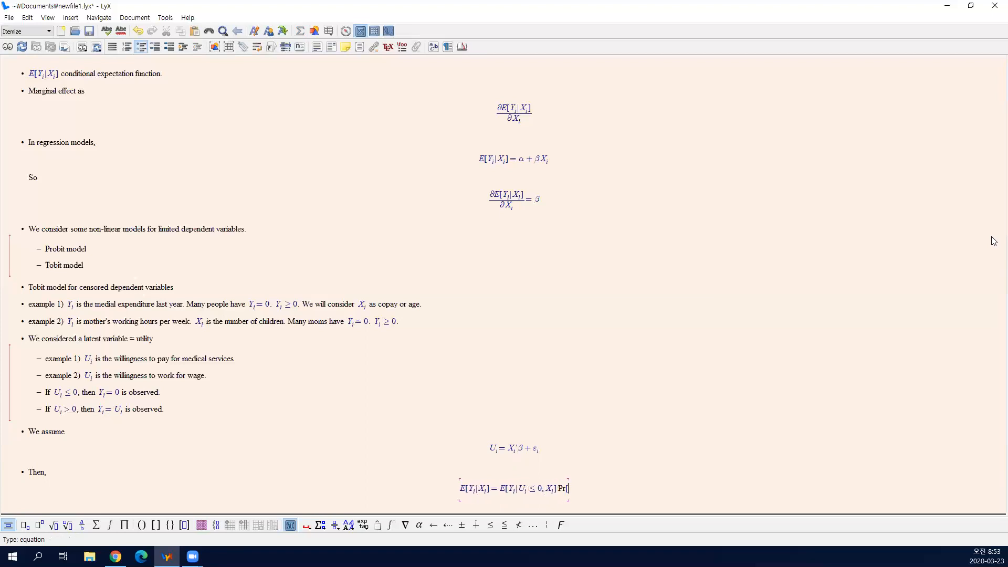
{"action": "type", "text": "U_i \\leq"}
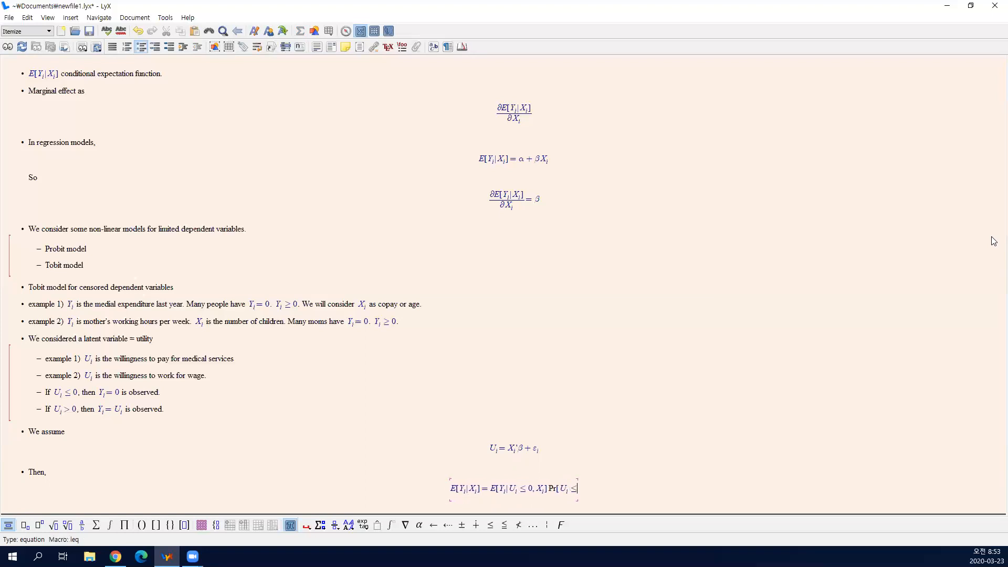
{"action": "type", "text": "0|X_i]"}
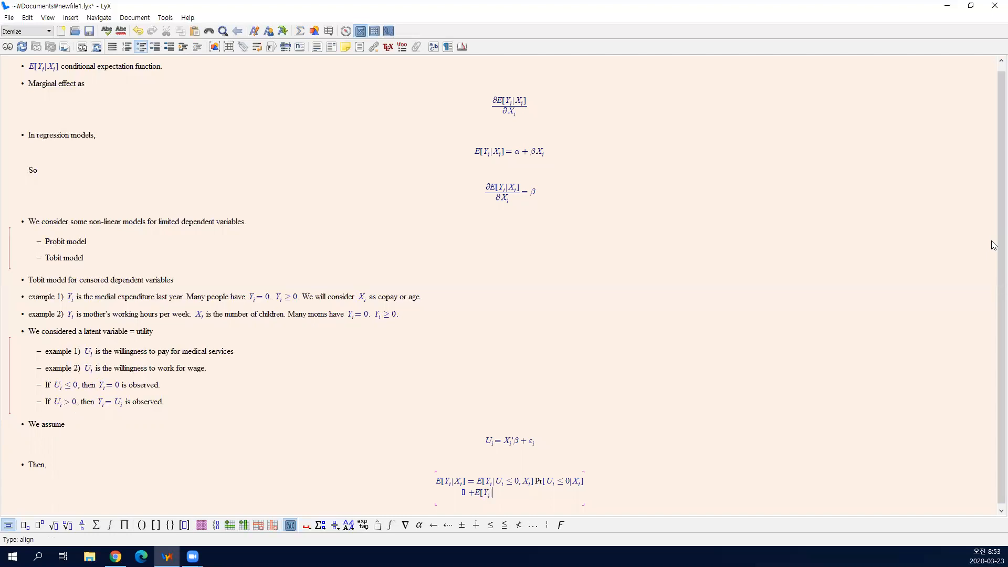
Write E[Y_i|U_i>0,X_i] \times Pr[U_i>0|X_i] on row two and add \times on row one
{"action": "type", "text": "U_i > 0, X_i]"}
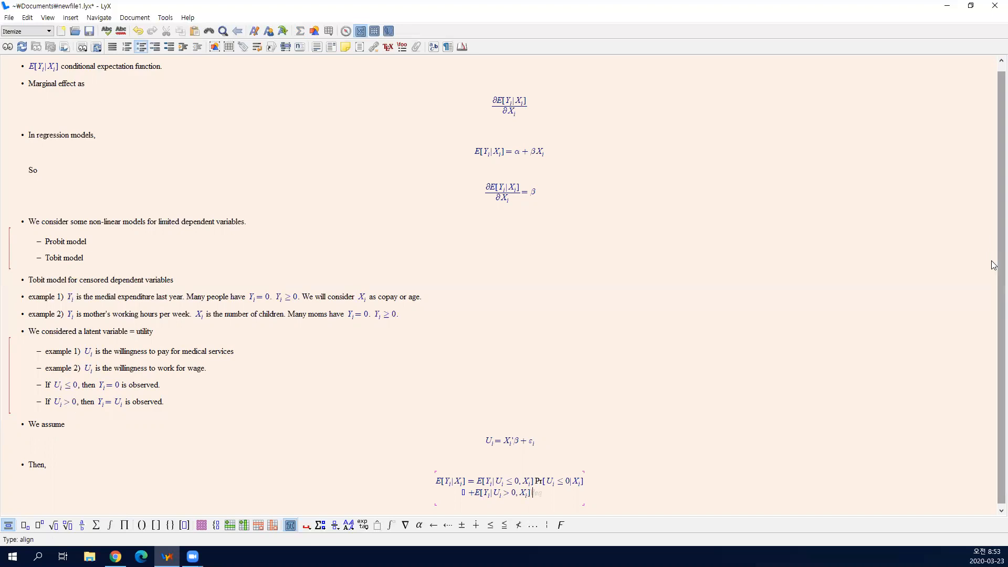
{"action": "type", "text": "Pr[U_i|"}
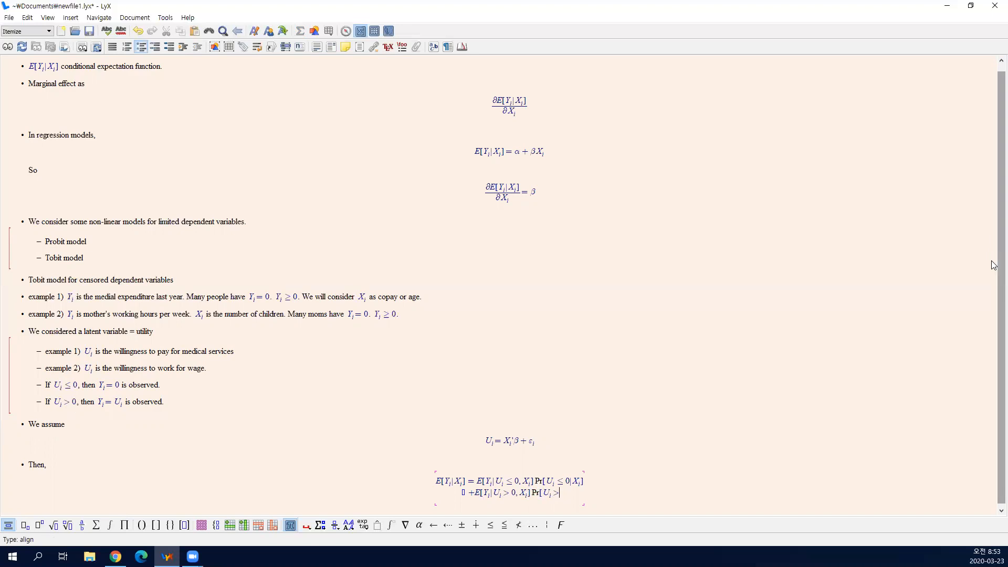
{"action": "type", "text": "0|X_i]"}
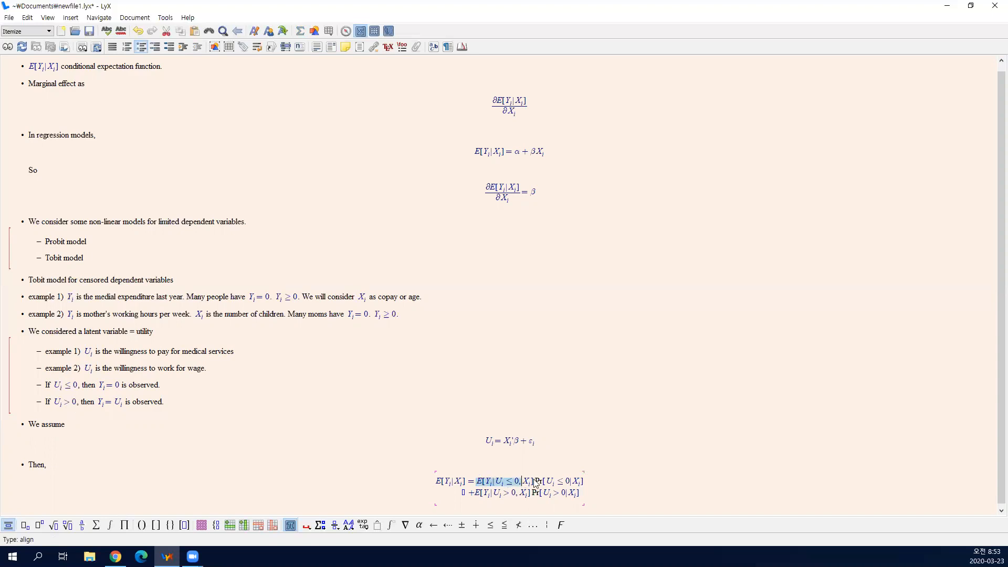
{"action": "type", "text": "times"}
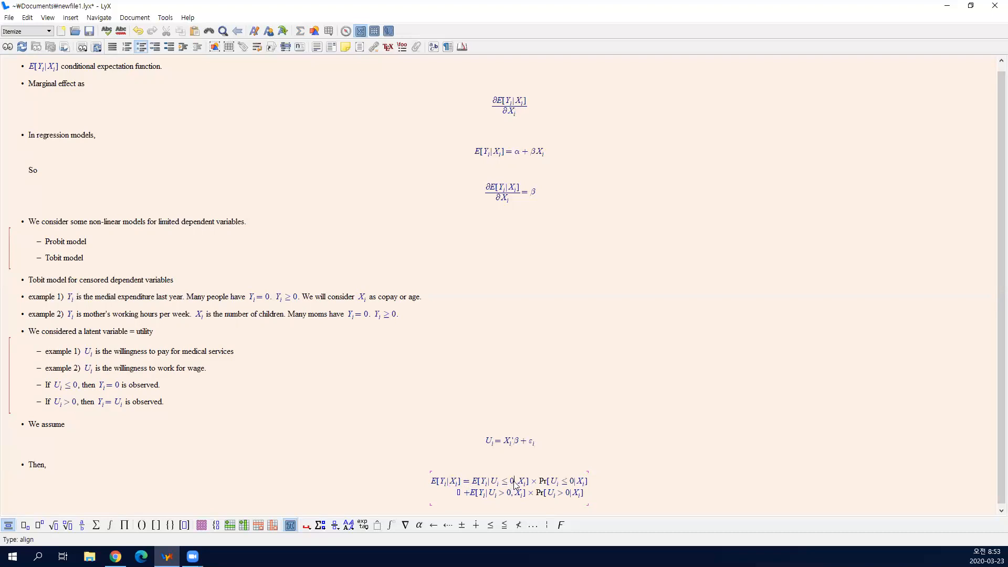
{"action": "left_click_drag", "start_coordinate": [491, 480], "coordinate": [515, 481]}
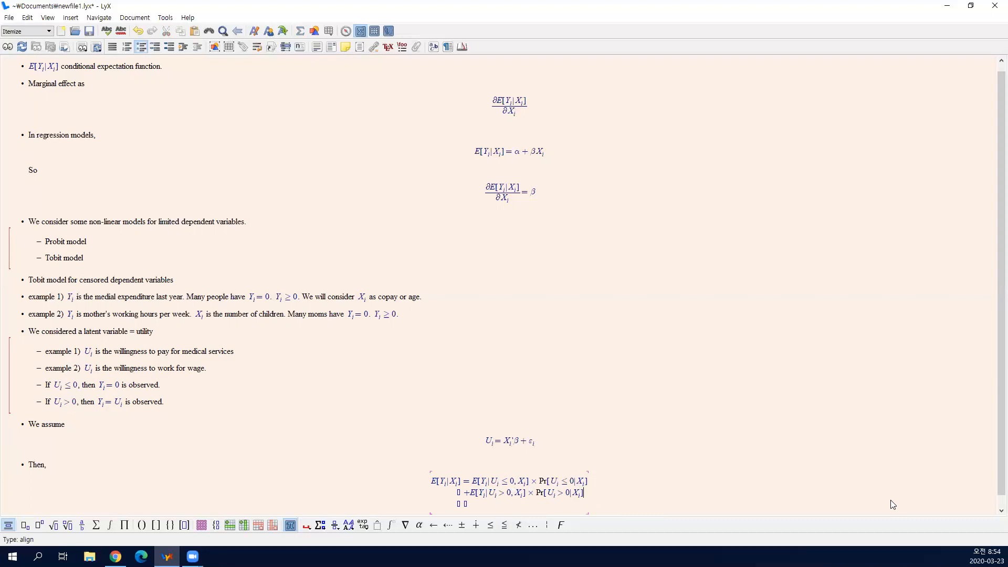
Add a row zeroing the first term: = 0 \times Pr[U_i≤0|X_i]
{"action": "type", "text": "= 0"}
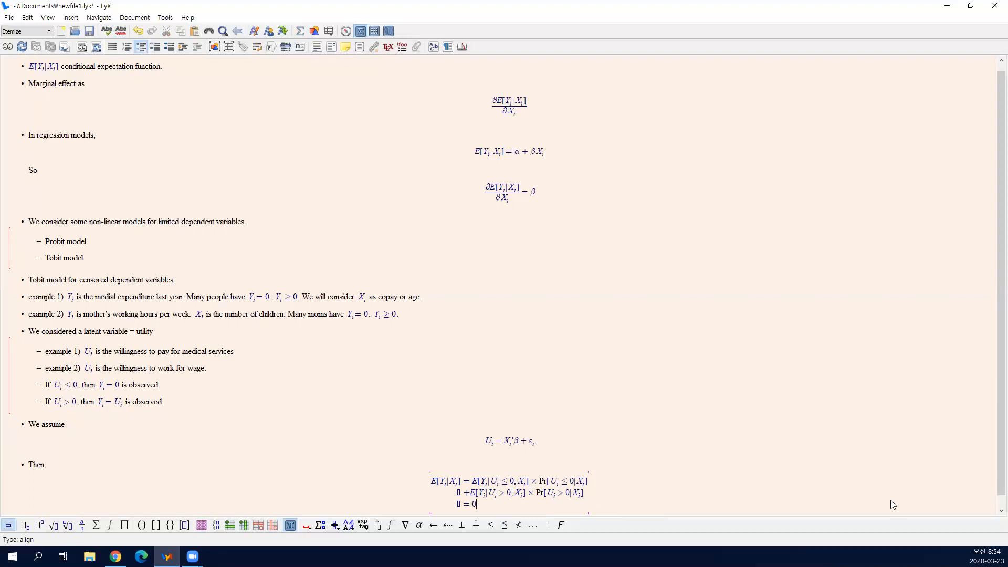
{"action": "type", "text": "\\tiems"}
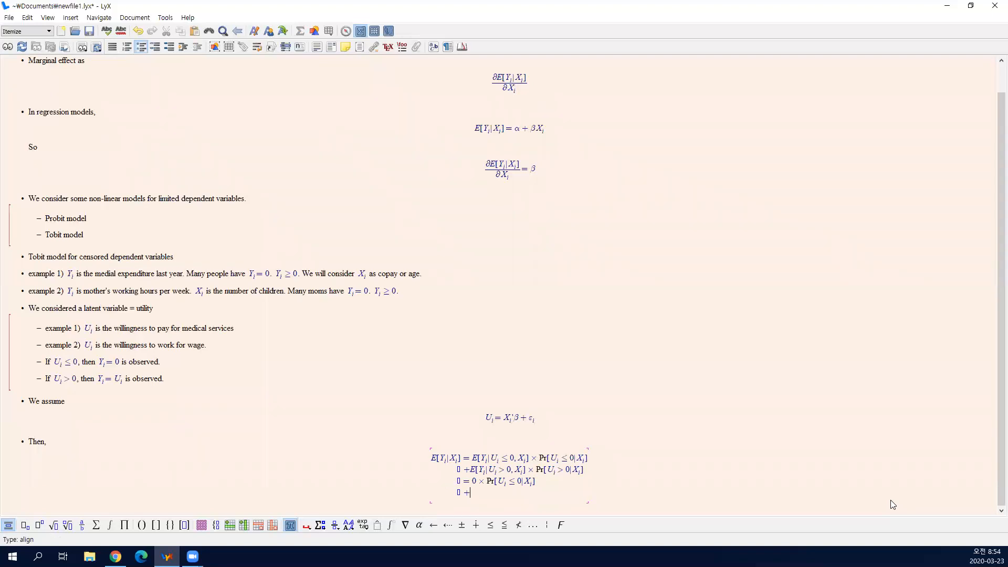
Add + E[Y_i|U_i>0,X_i] \times Pr[U_i>0|X_i] and paste it as the final reduced row
{"action": "type", "text": "E["}
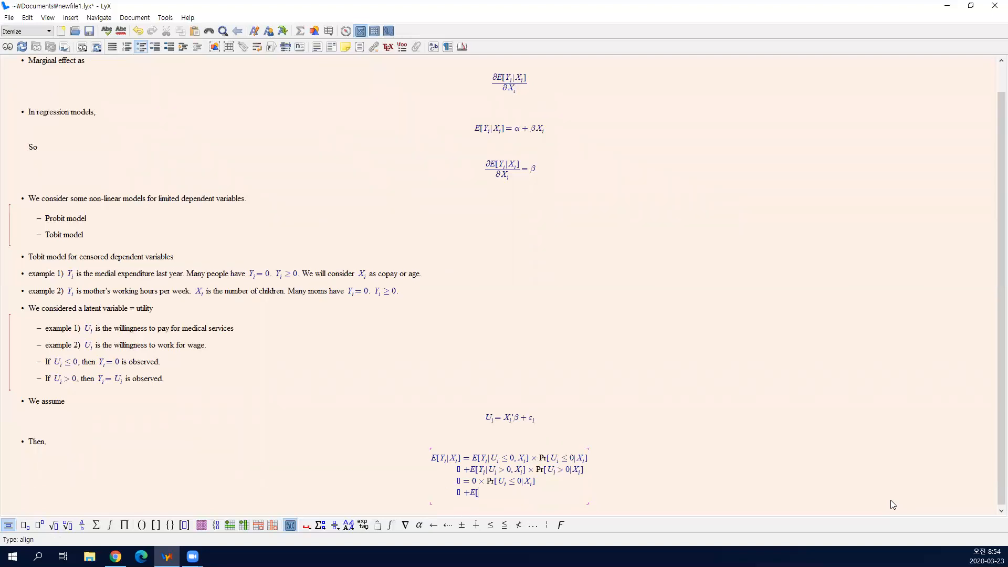
{"action": "type", "text": "Y_i|"}
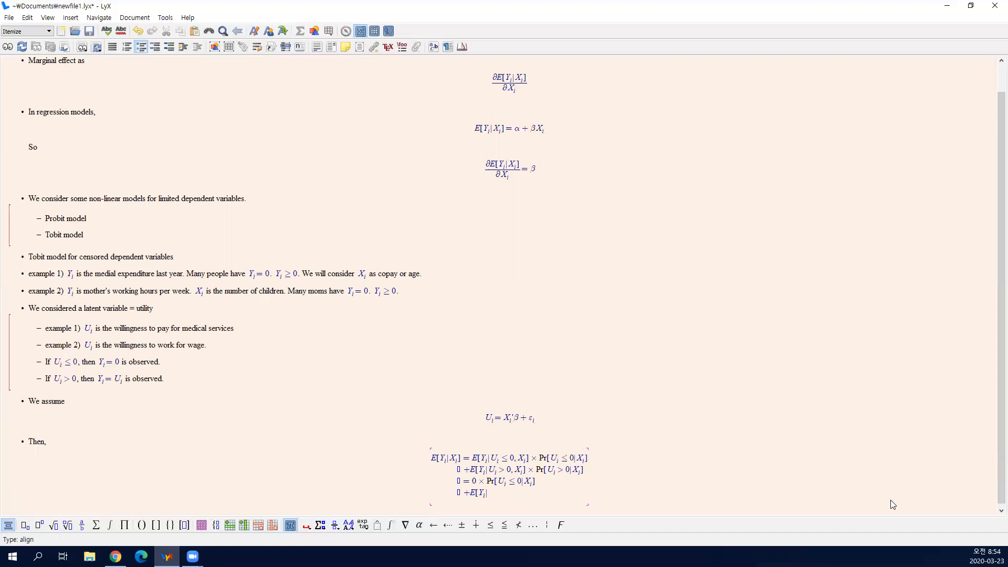
{"action": "type", "text": "U_i"}
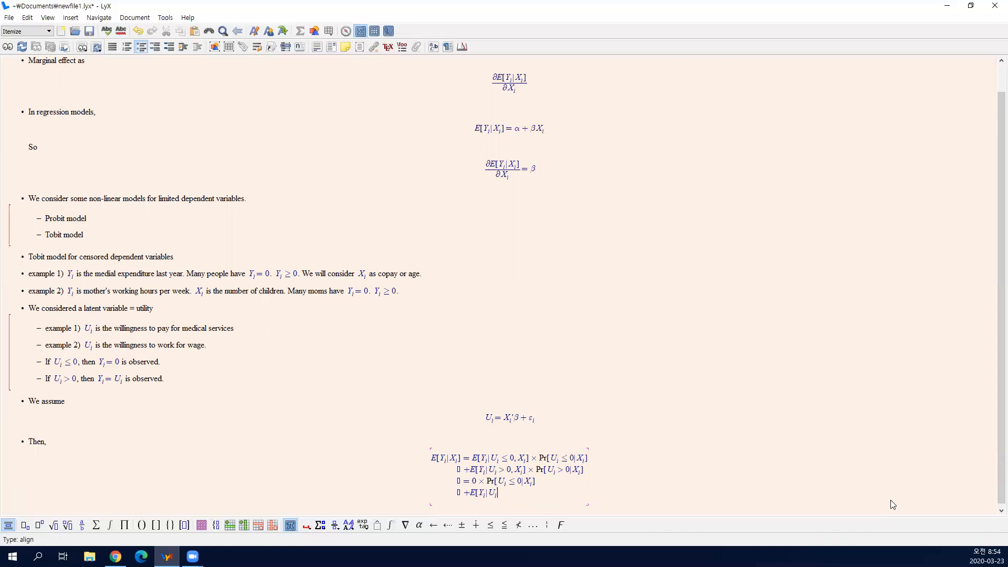
{"action": "type", "text": "> 0, X"}
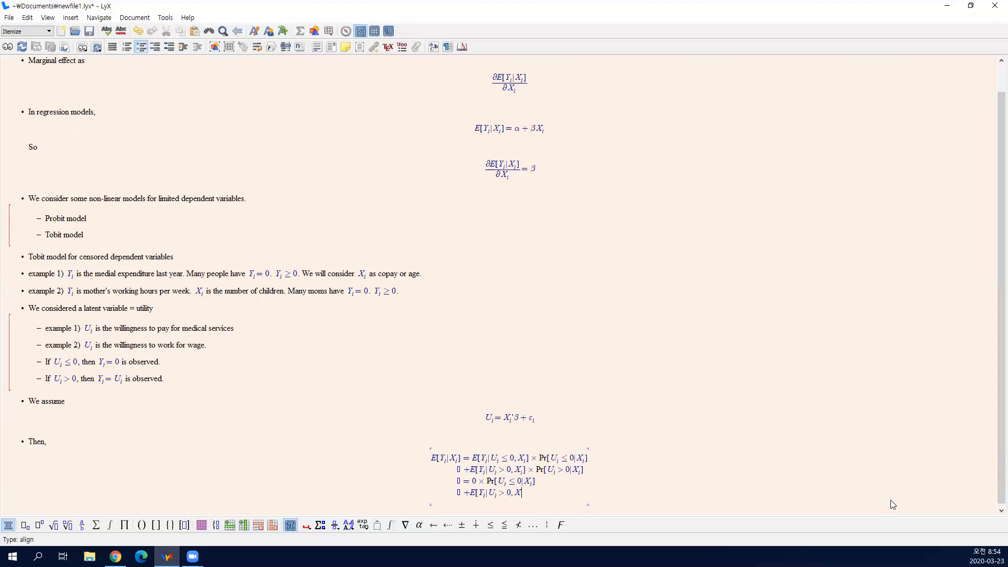
{"action": "type", "text": "\\tiems"}
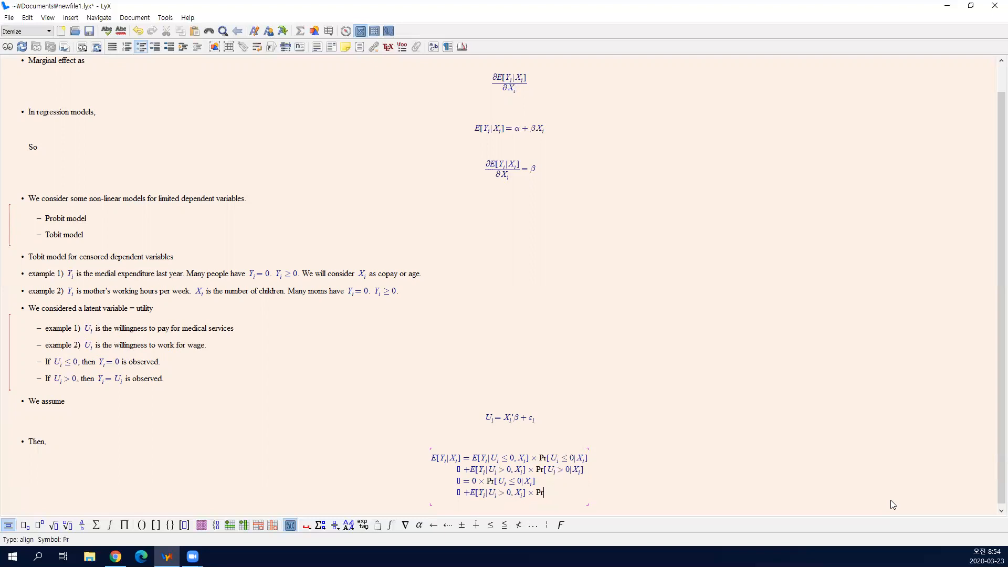
{"action": "type", "text": "[U_i >"}
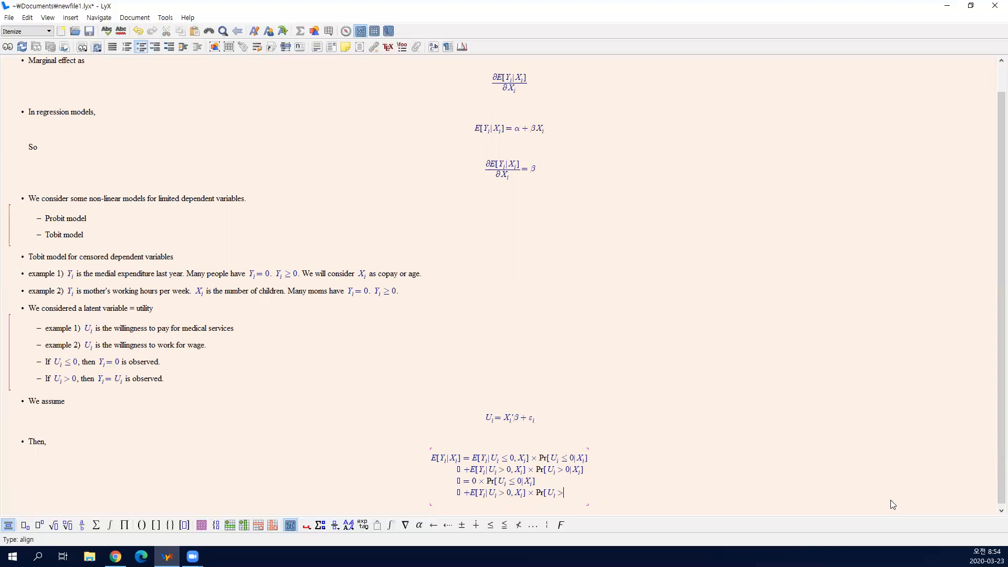
{"action": "type", "text": "0|X_i"}
{"action": "type", "text": "="}
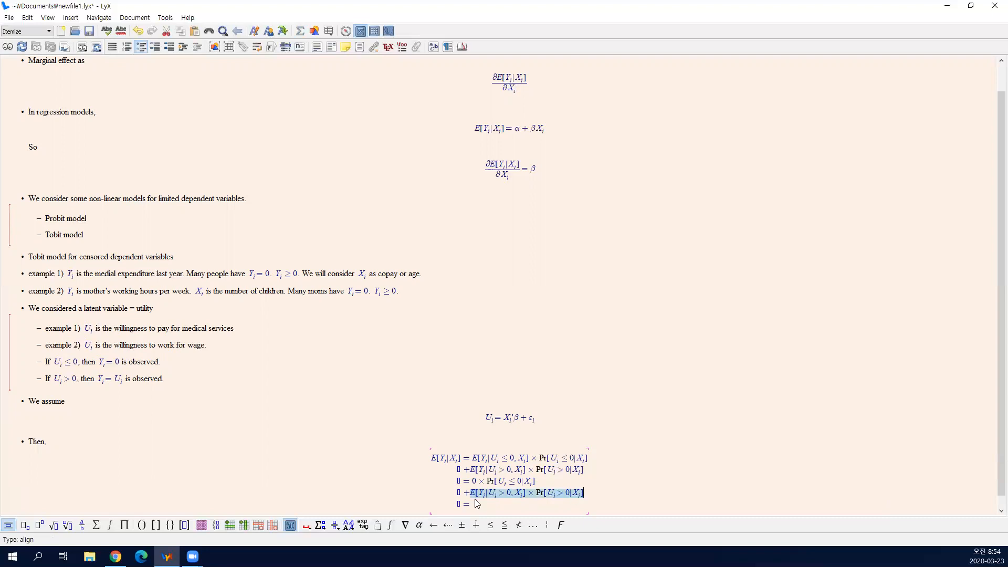
{"action": "key", "text": "ctrl+v"}
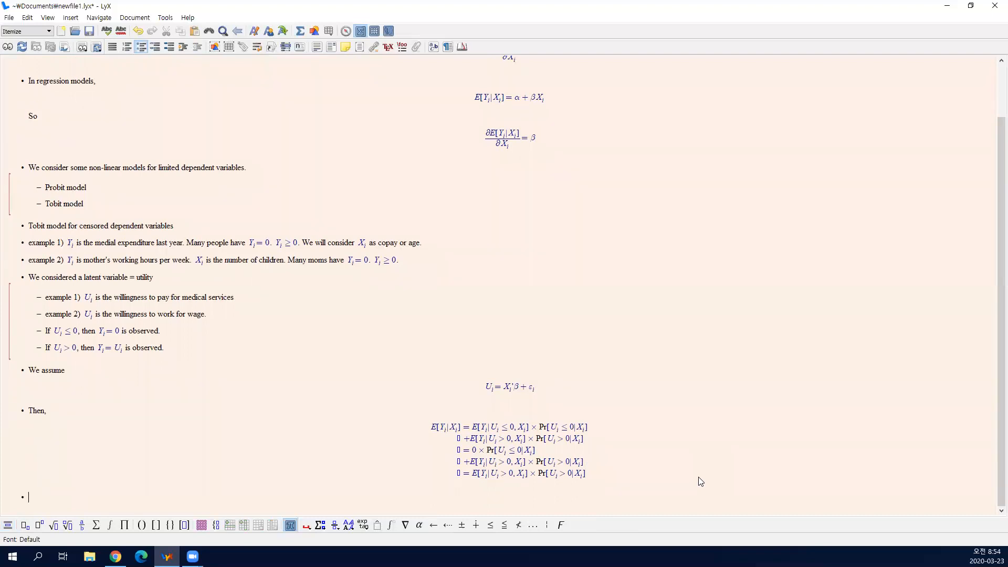
{"action": "mouse_move", "coordinate": [430, 391]}
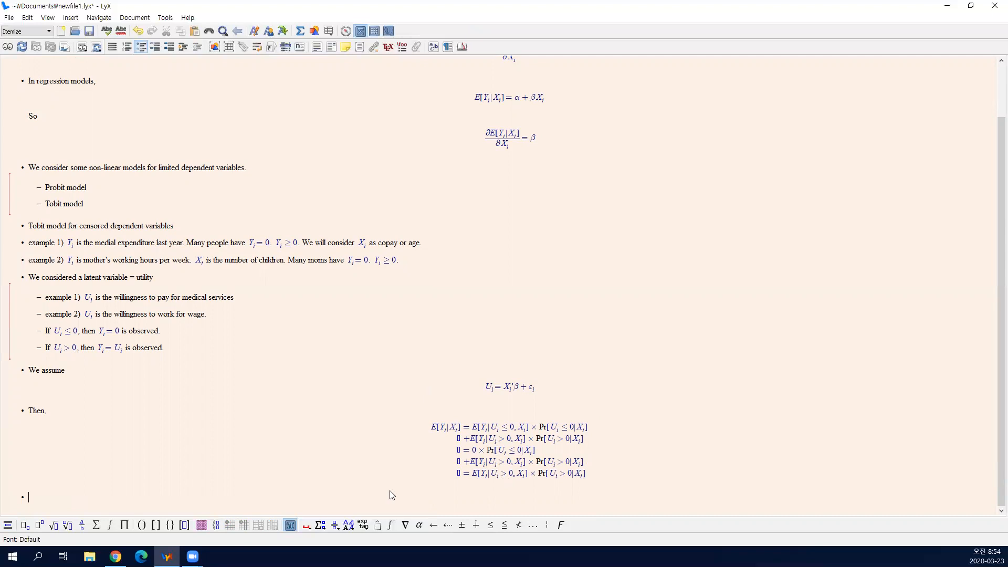
{"action": "mouse_move", "coordinate": [992, 430]}
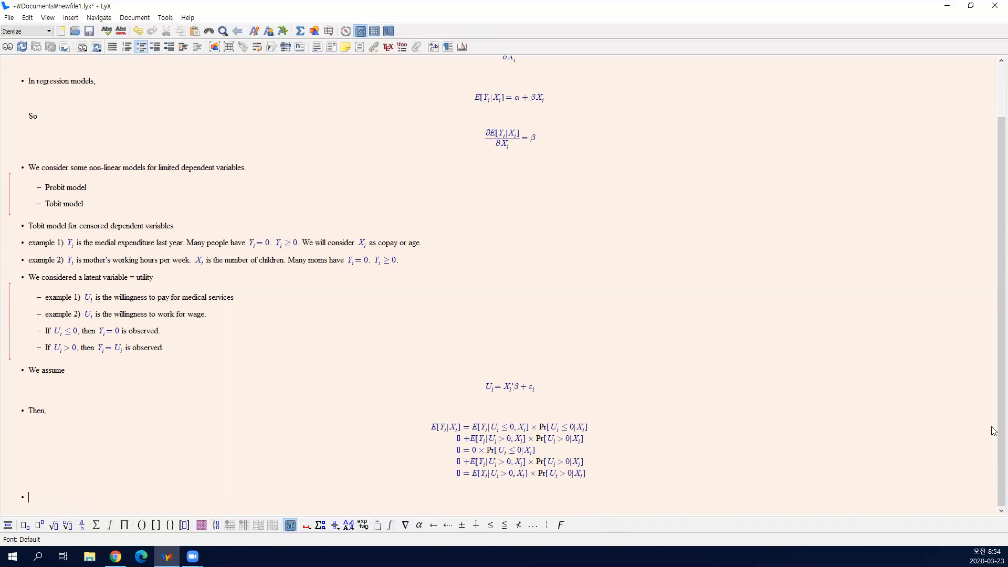
Add a bullet with inline math Pr[U_i>0|X_i] labelled the participation effect
{"action": "left_click", "coordinate": [299, 30]}
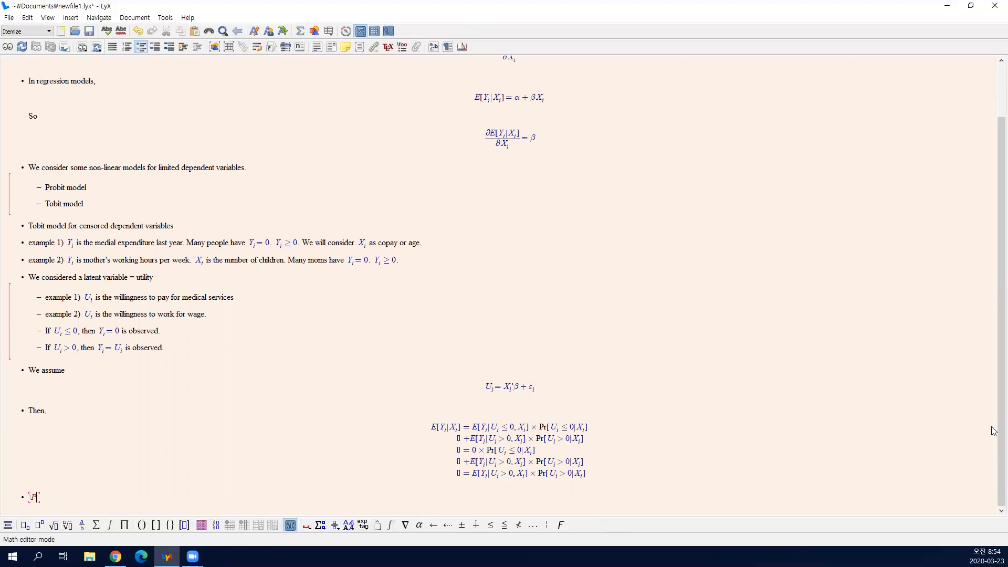
{"action": "type", "text": "Pr[U_i>0"}
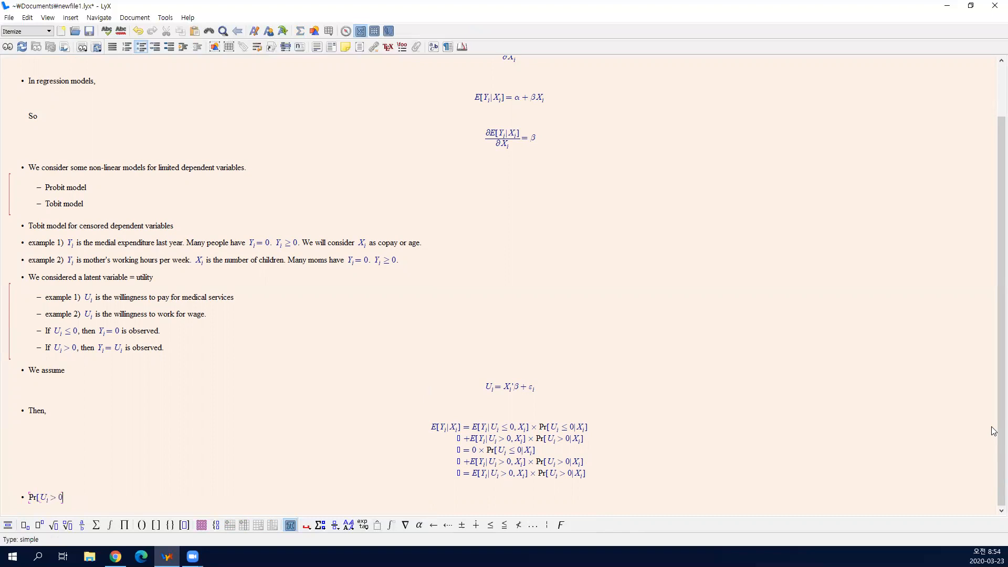
{"action": "type", "text": "|X_i"}
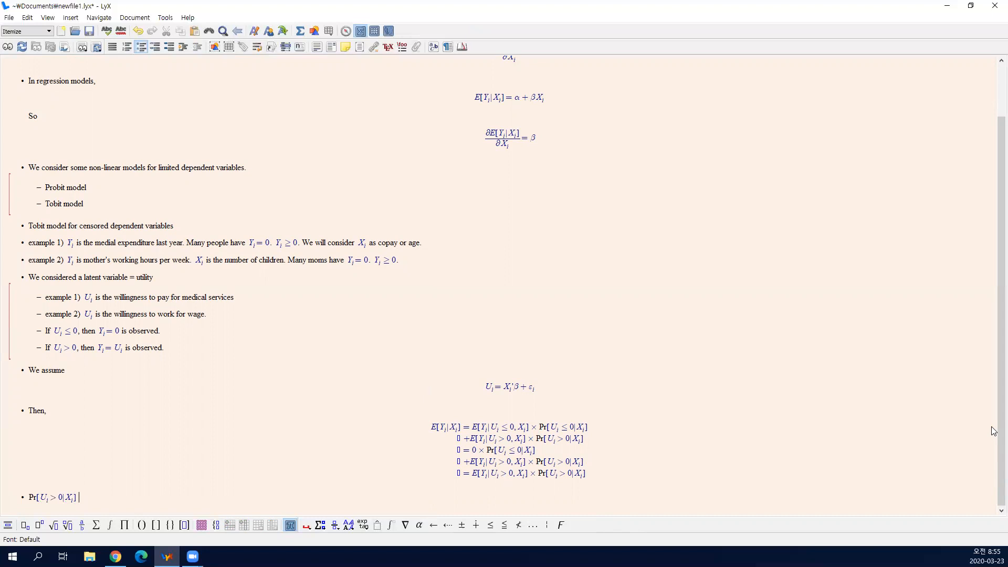
{"action": "type", "text": "is the"}
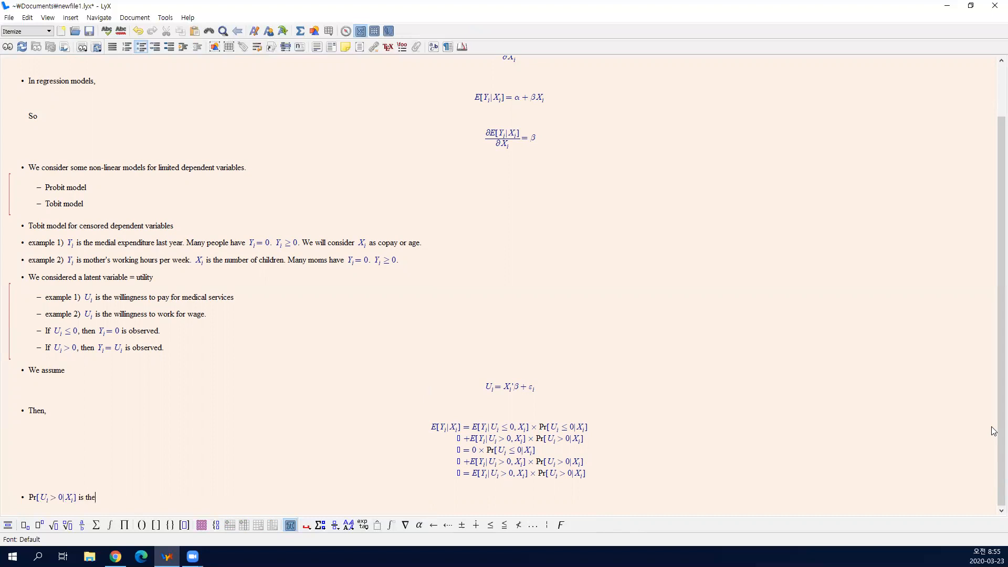
{"action": "type", "text": "participation effect"}
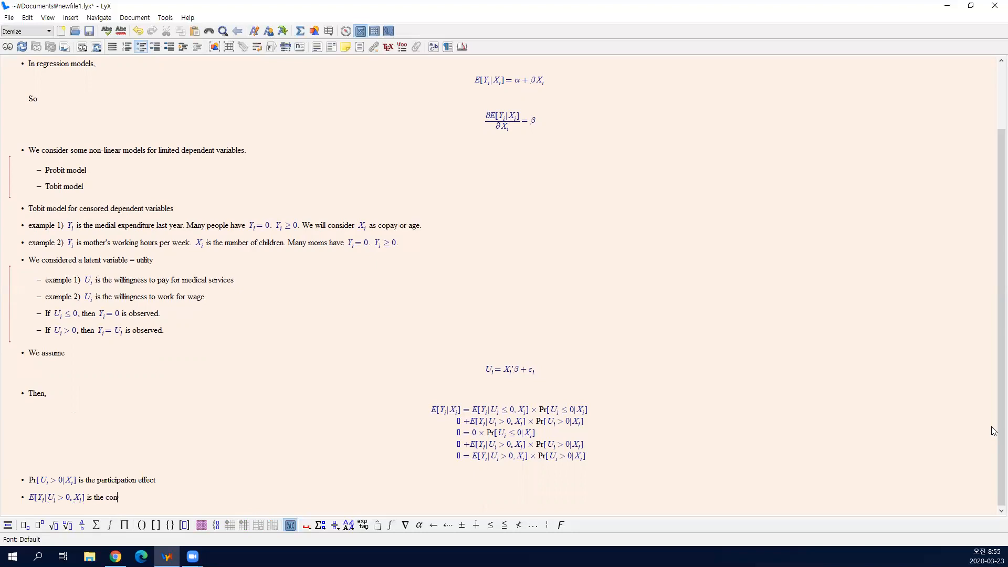
Add a bullet labelling E[Y_i|U_i>0,X_i] the conditional-on-positive effect
{"action": "type", "text": "ditional-on"}
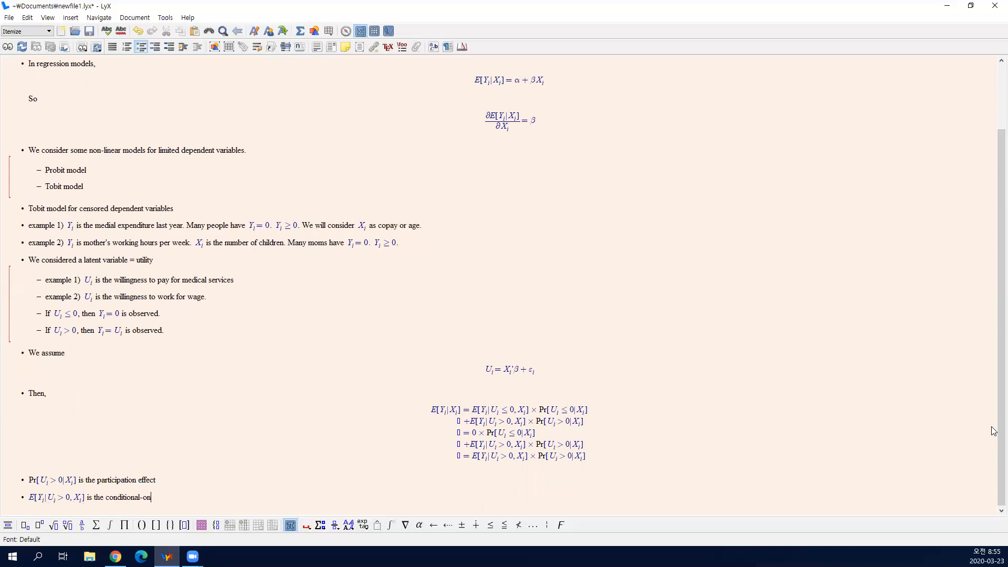
{"action": "type", "text": "positive effect"}
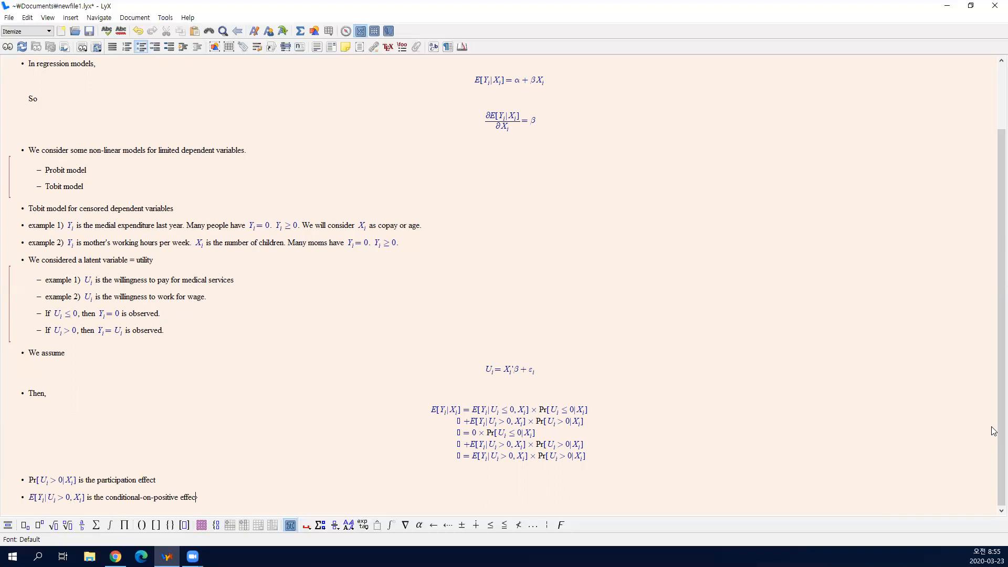